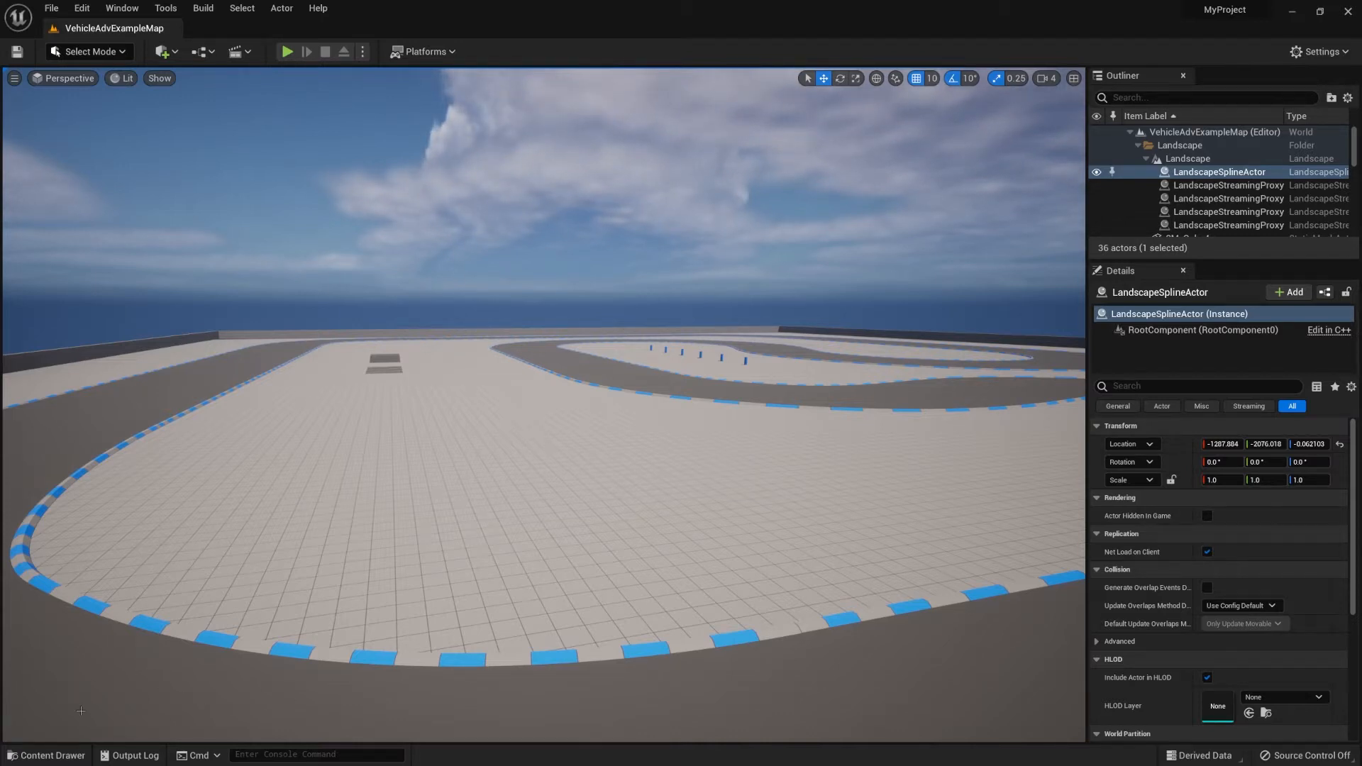
mouse_move(775, 552)
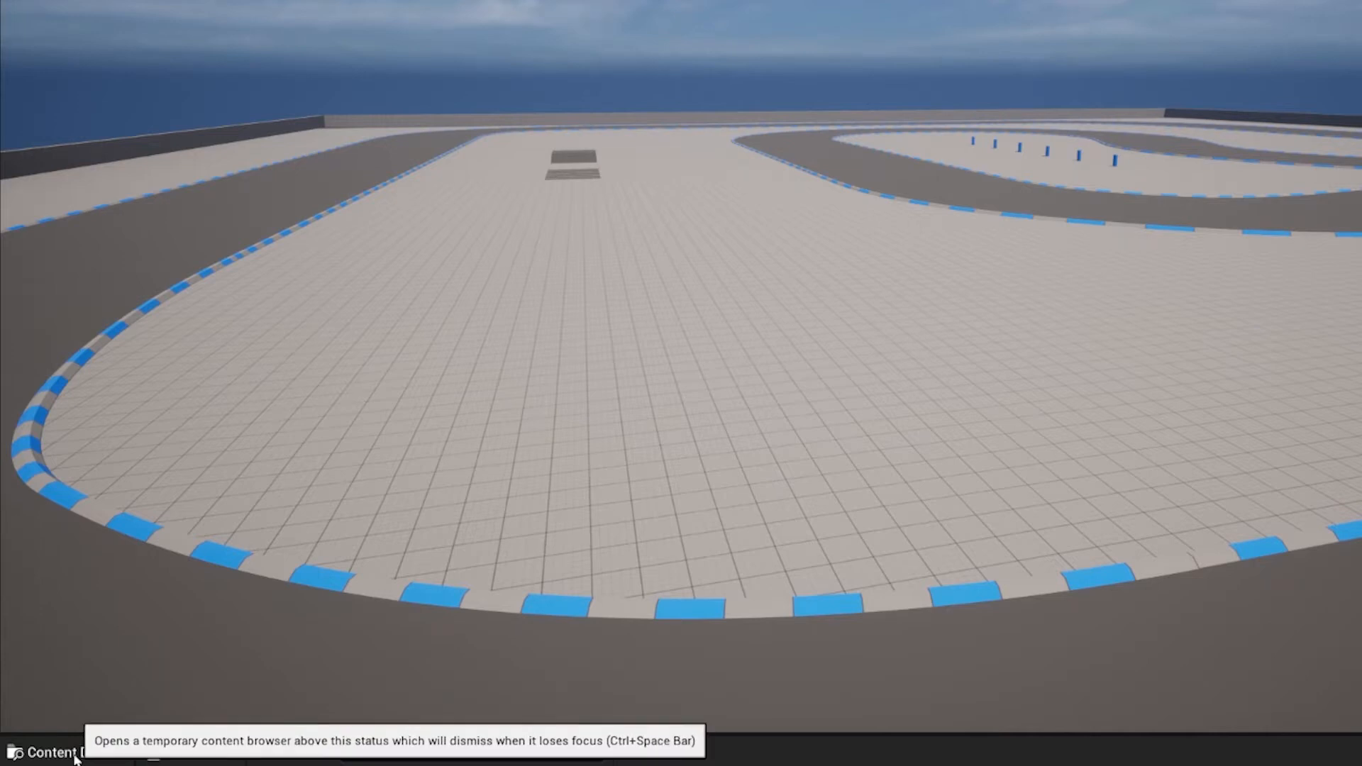
Step: Dock the Content Browser panel and move ExampleMaterial into ExampleFolder with Move Here
click(50, 750)
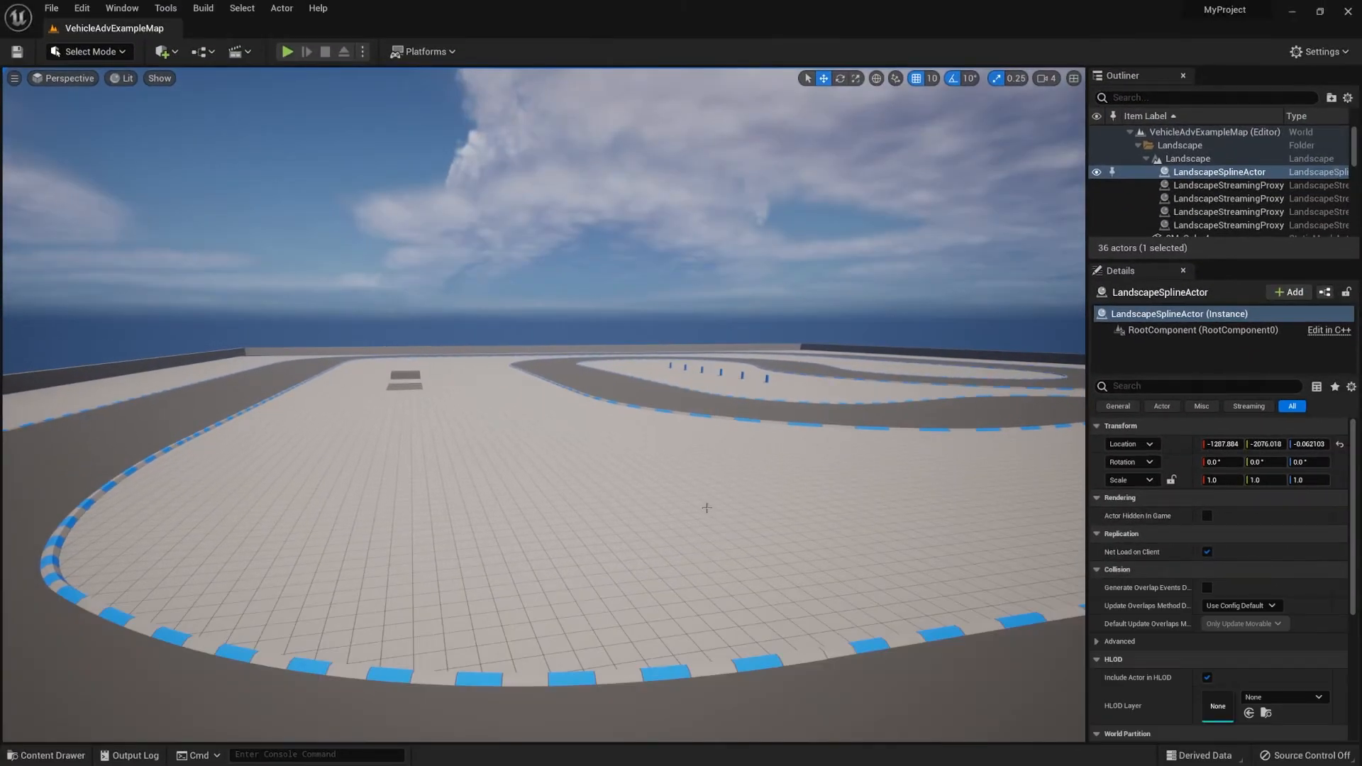
click(40, 754)
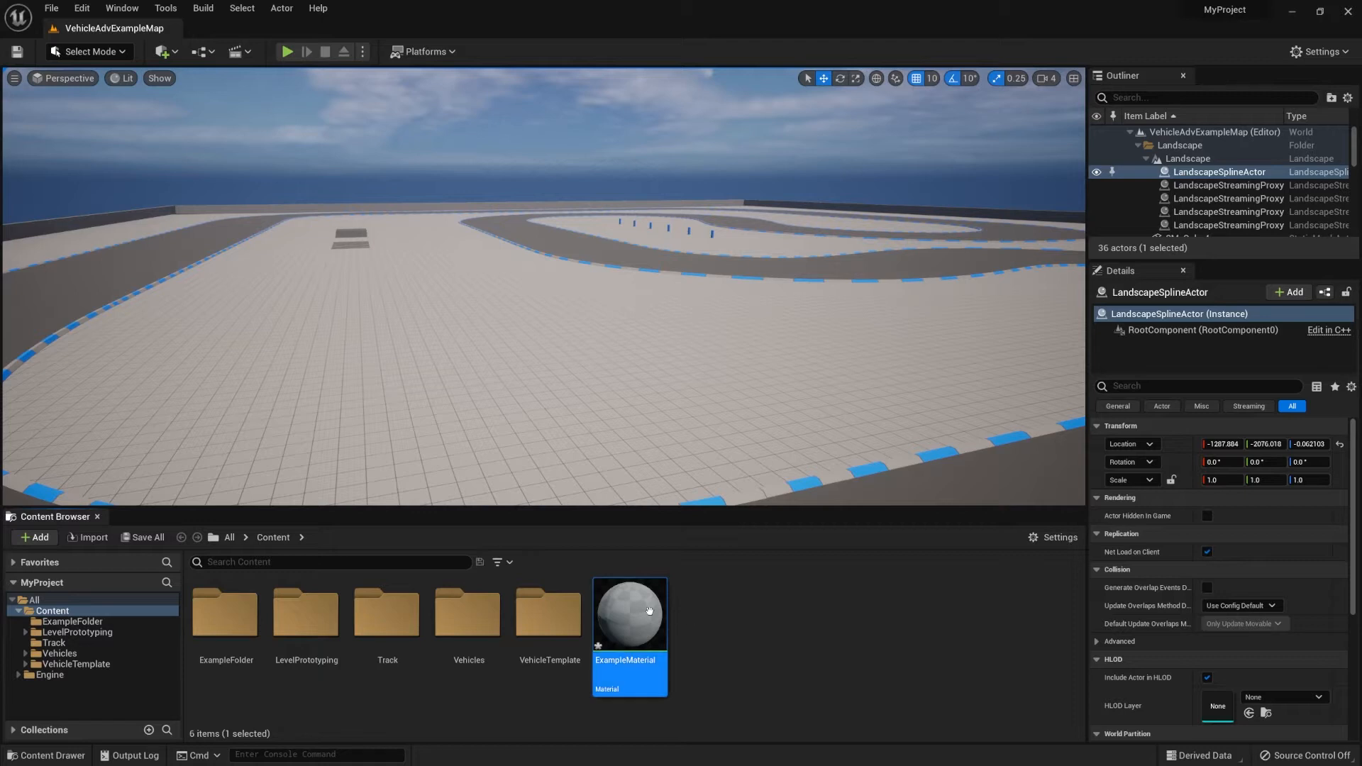
mouse_move(628, 618)
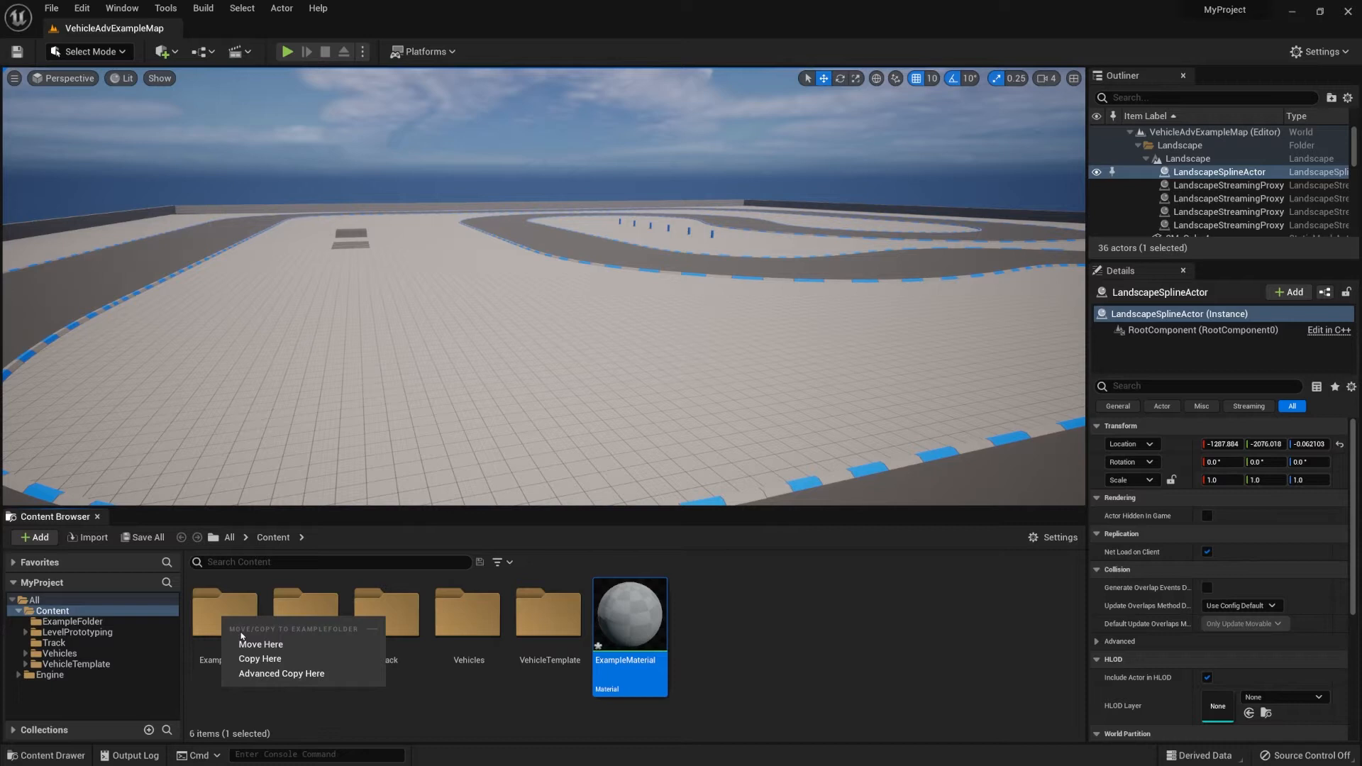
mouse_move(270, 644)
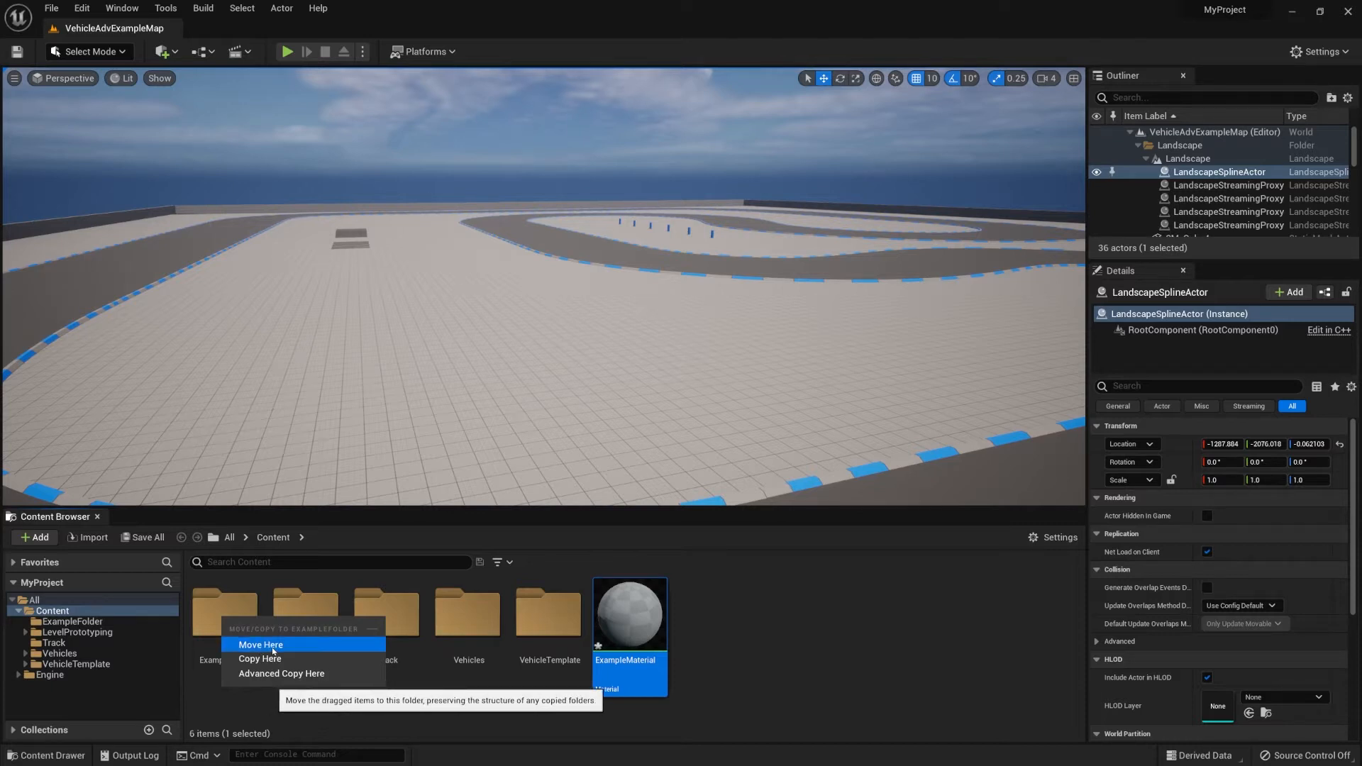
click(260, 644)
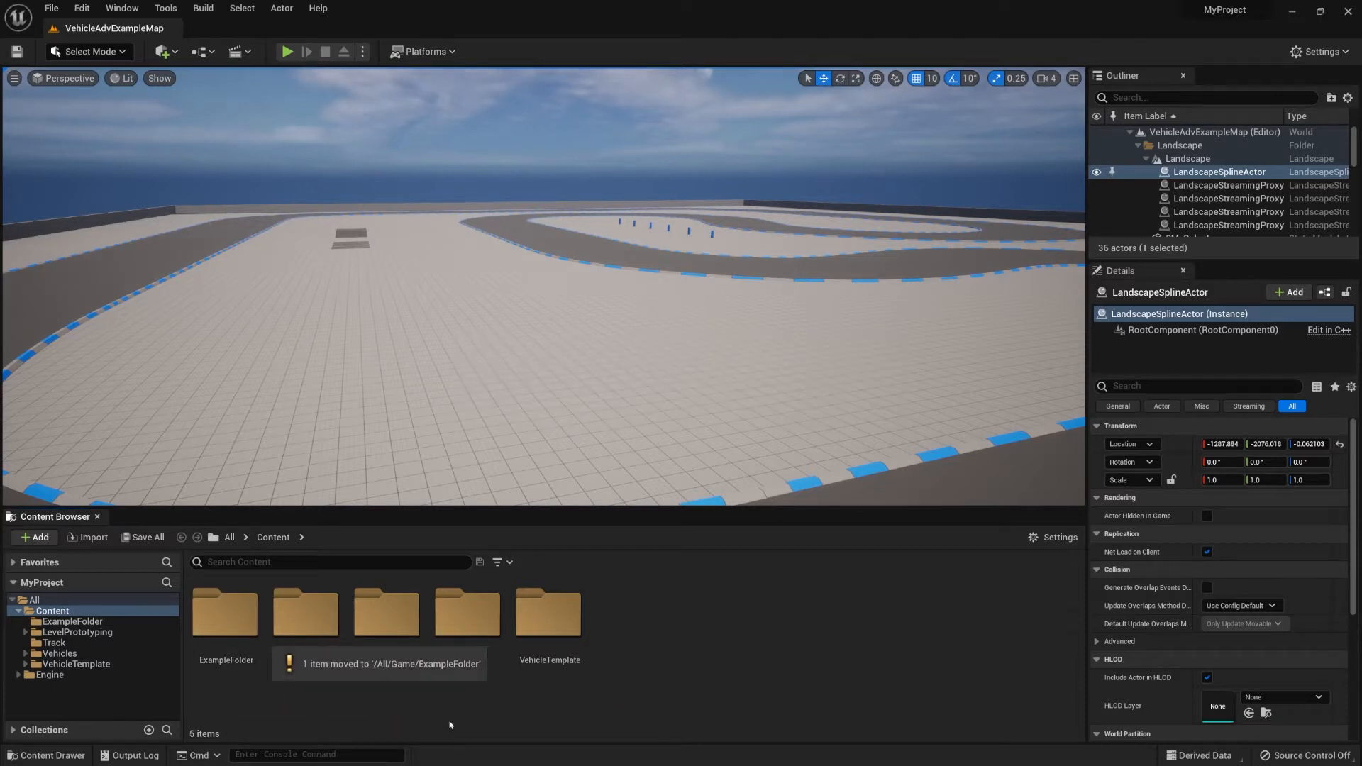
mouse_move(234, 630)
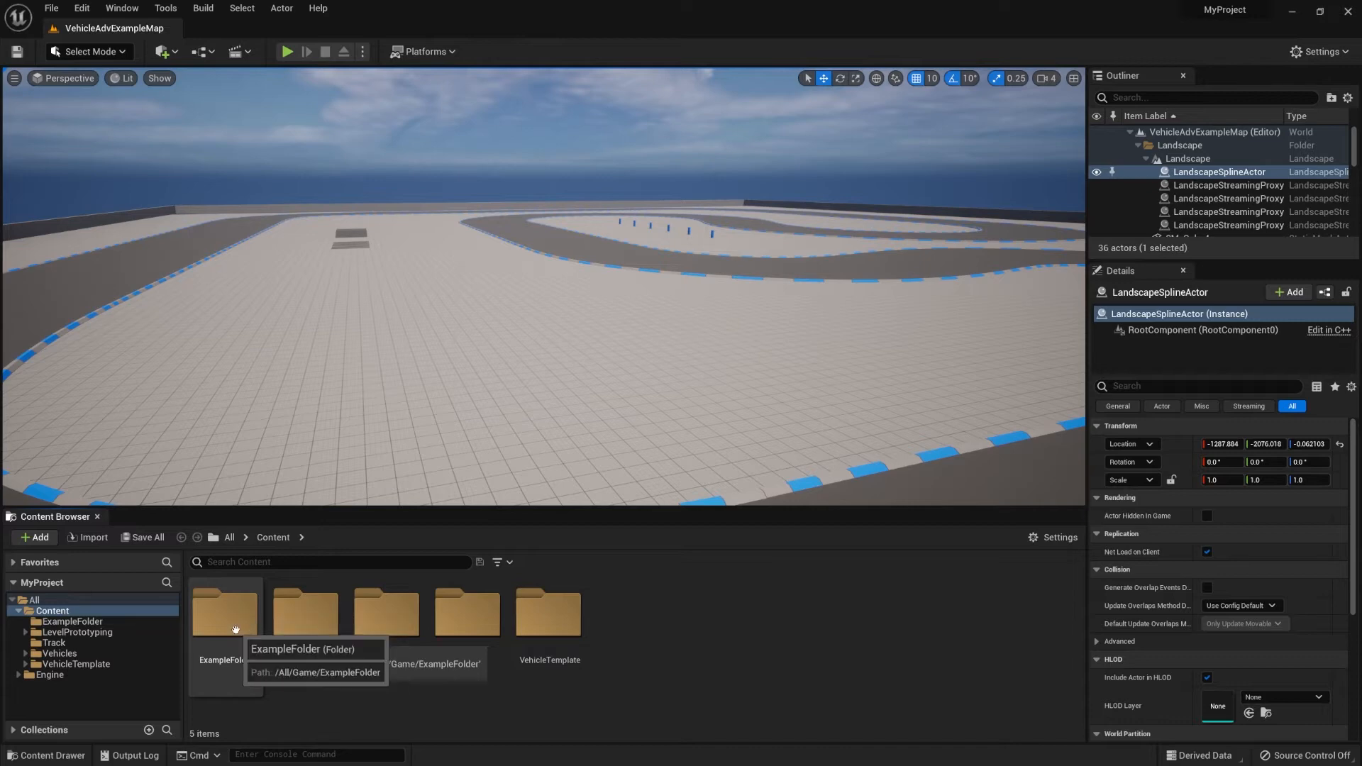
Step: Open ExampleFolder and select its only item, ExampleMaterial
double_click(226, 611)
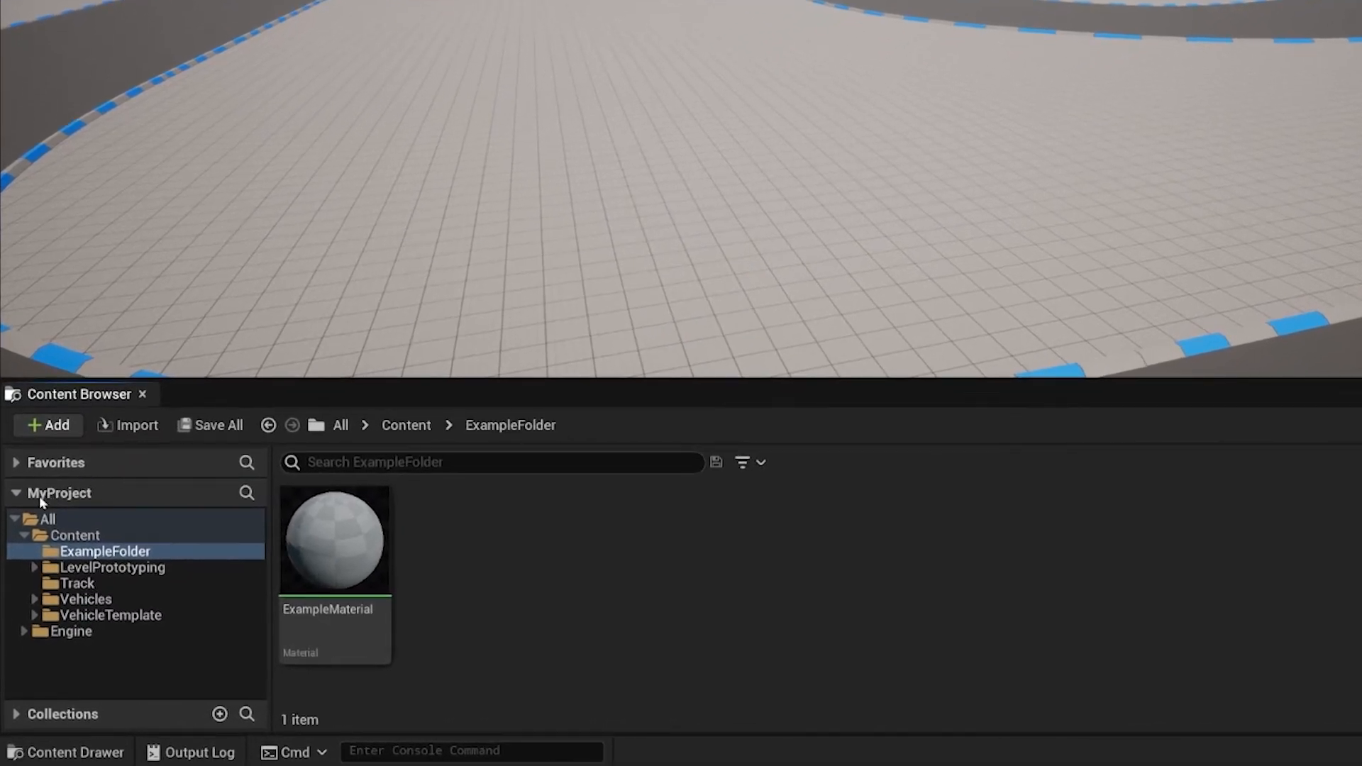
mouse_move(62, 549)
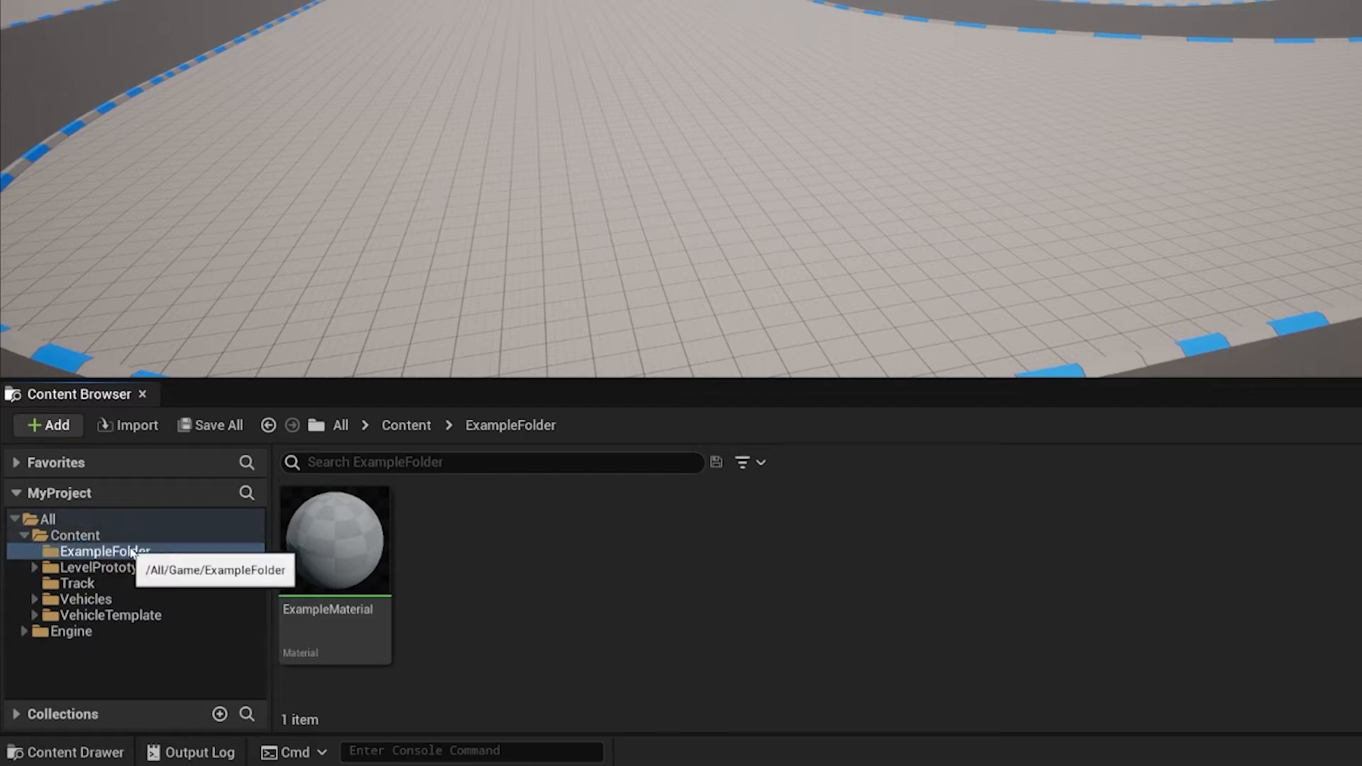
mouse_move(335, 546)
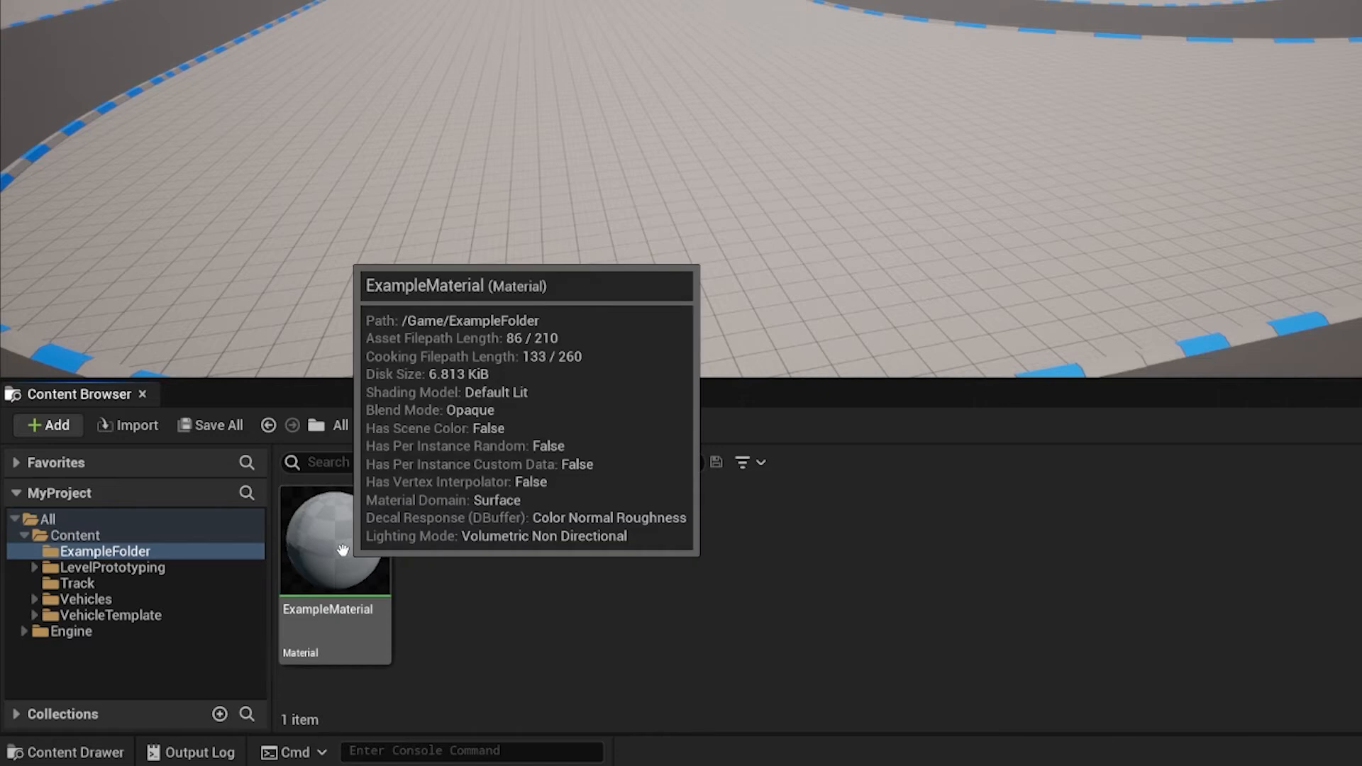
click(334, 552)
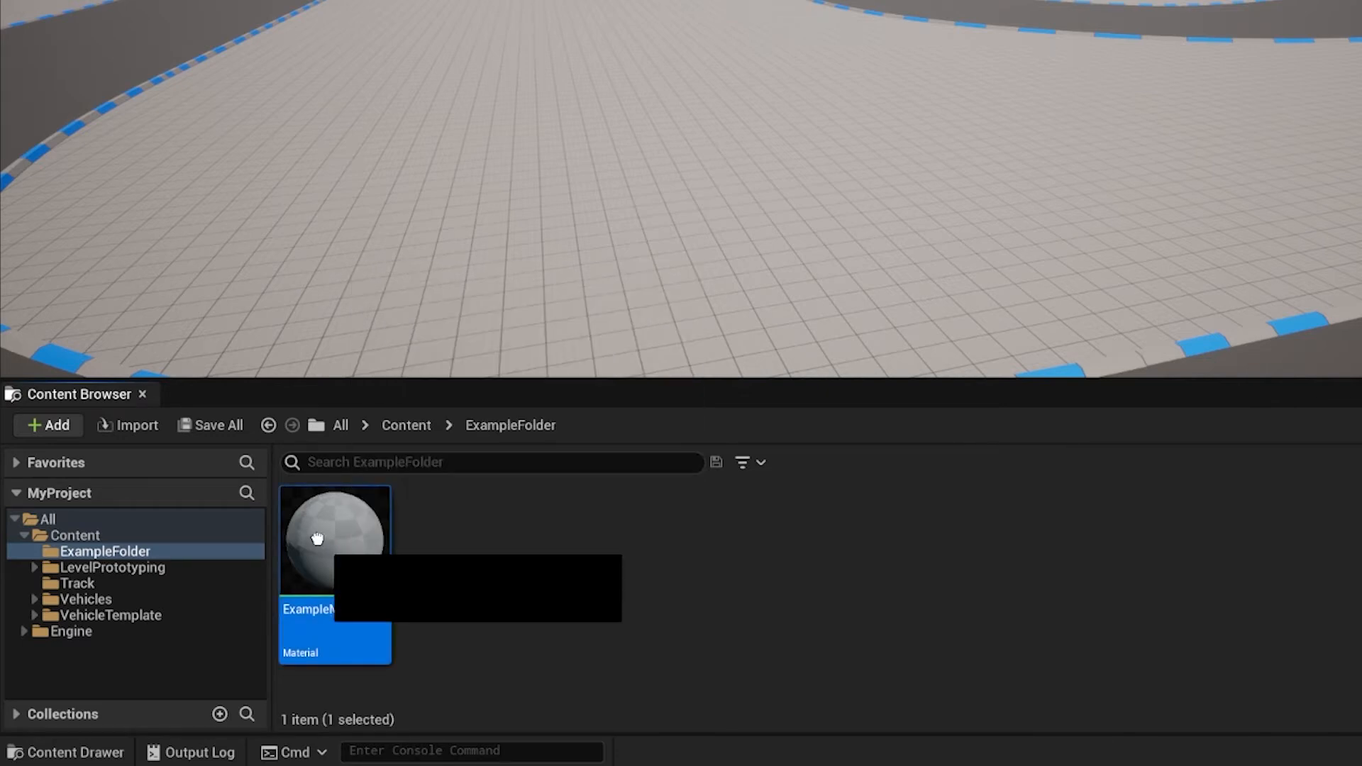
Step: Drag ExampleMaterial onto Content in the folder tree and choose Move Here
drag(334, 538, 104, 535)
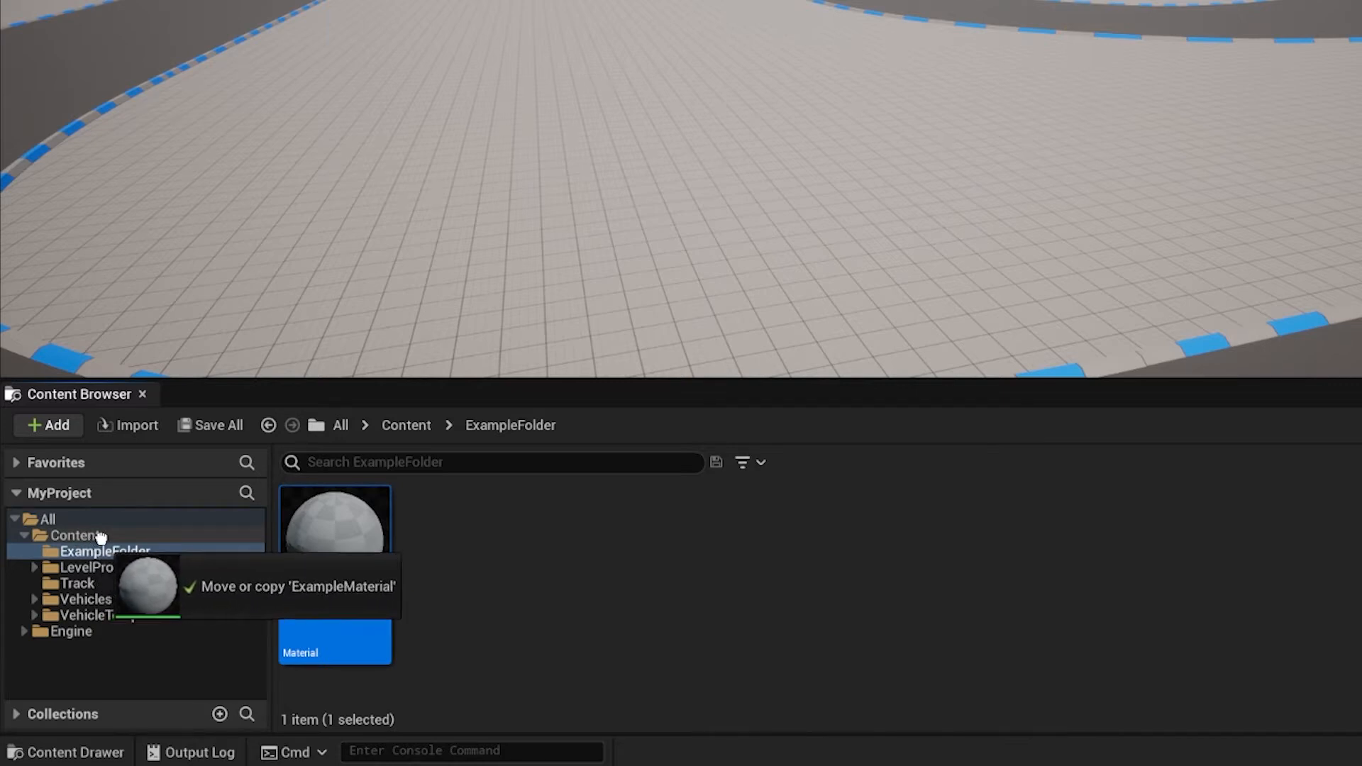
click(68, 535)
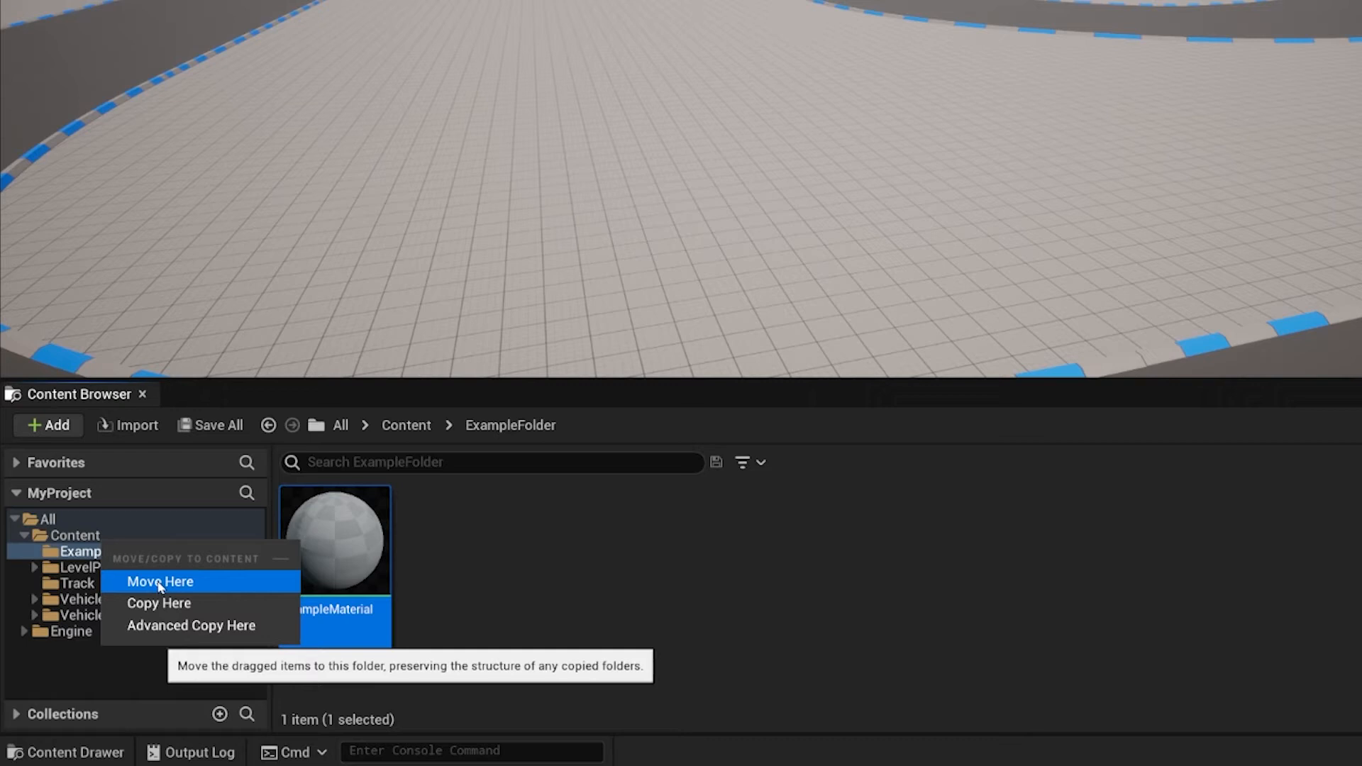
click(159, 582)
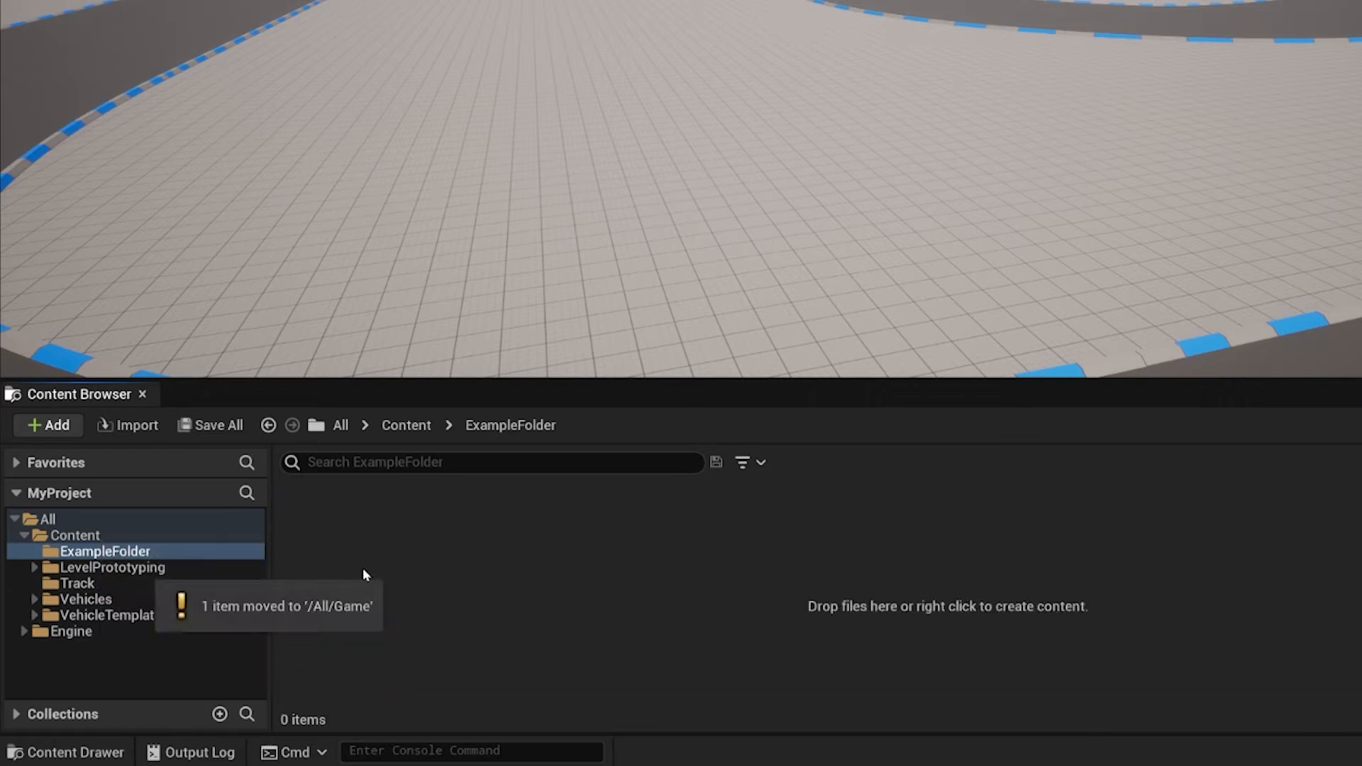
mouse_move(409, 435)
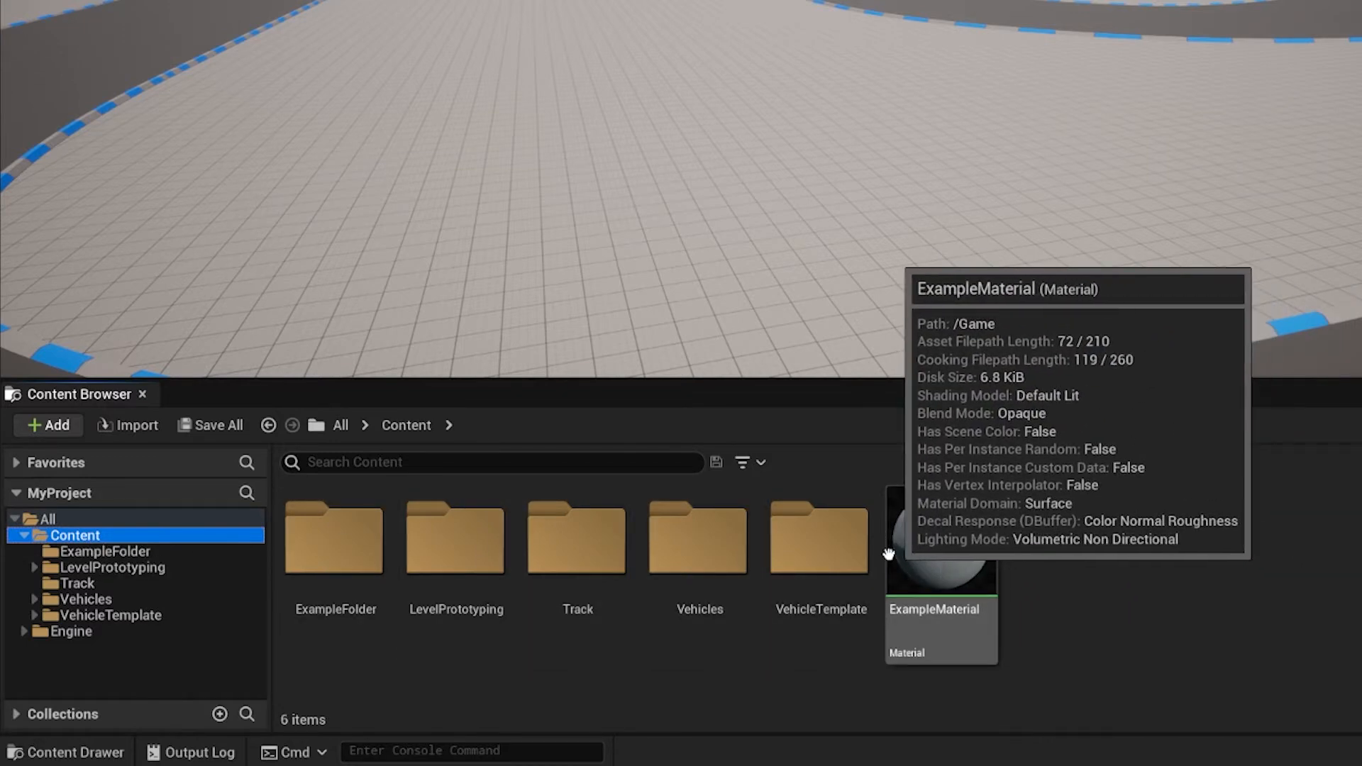
mouse_move(929, 526)
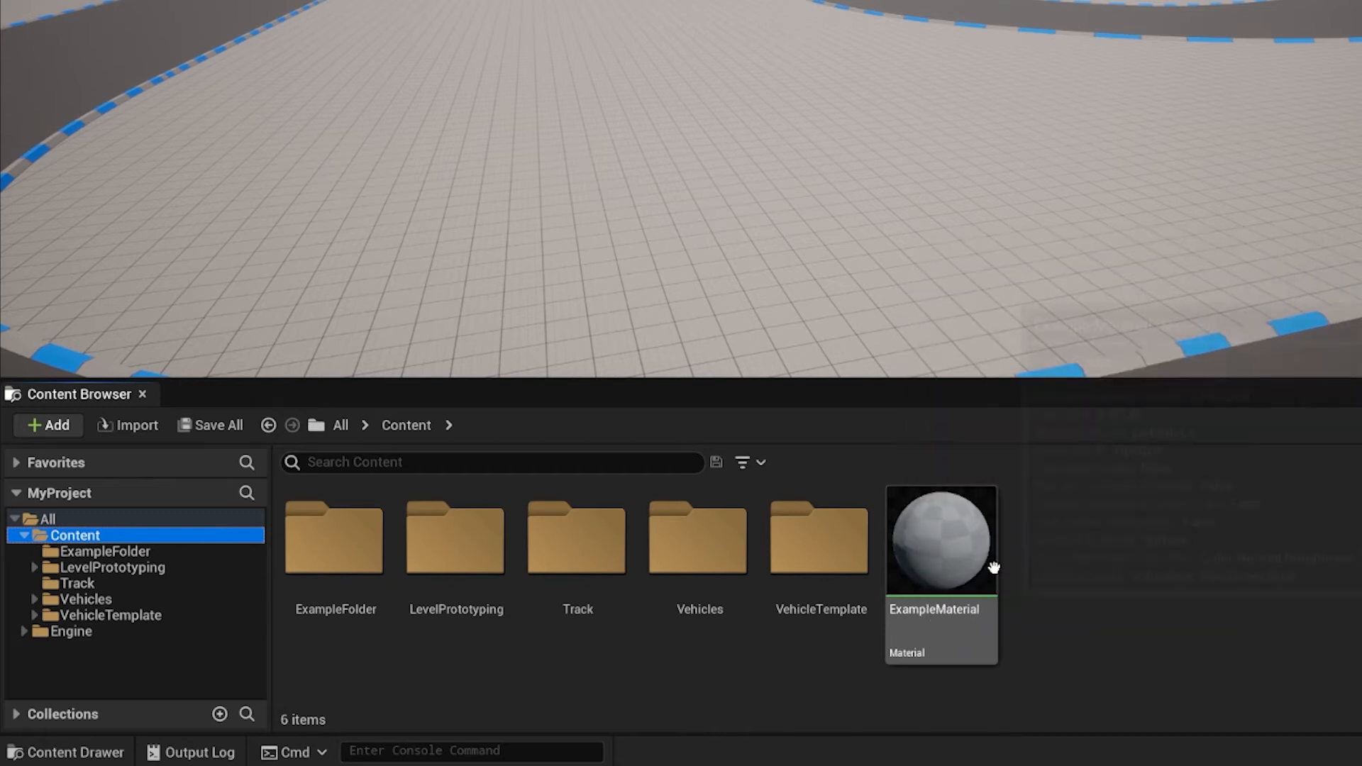
mouse_move(323, 570)
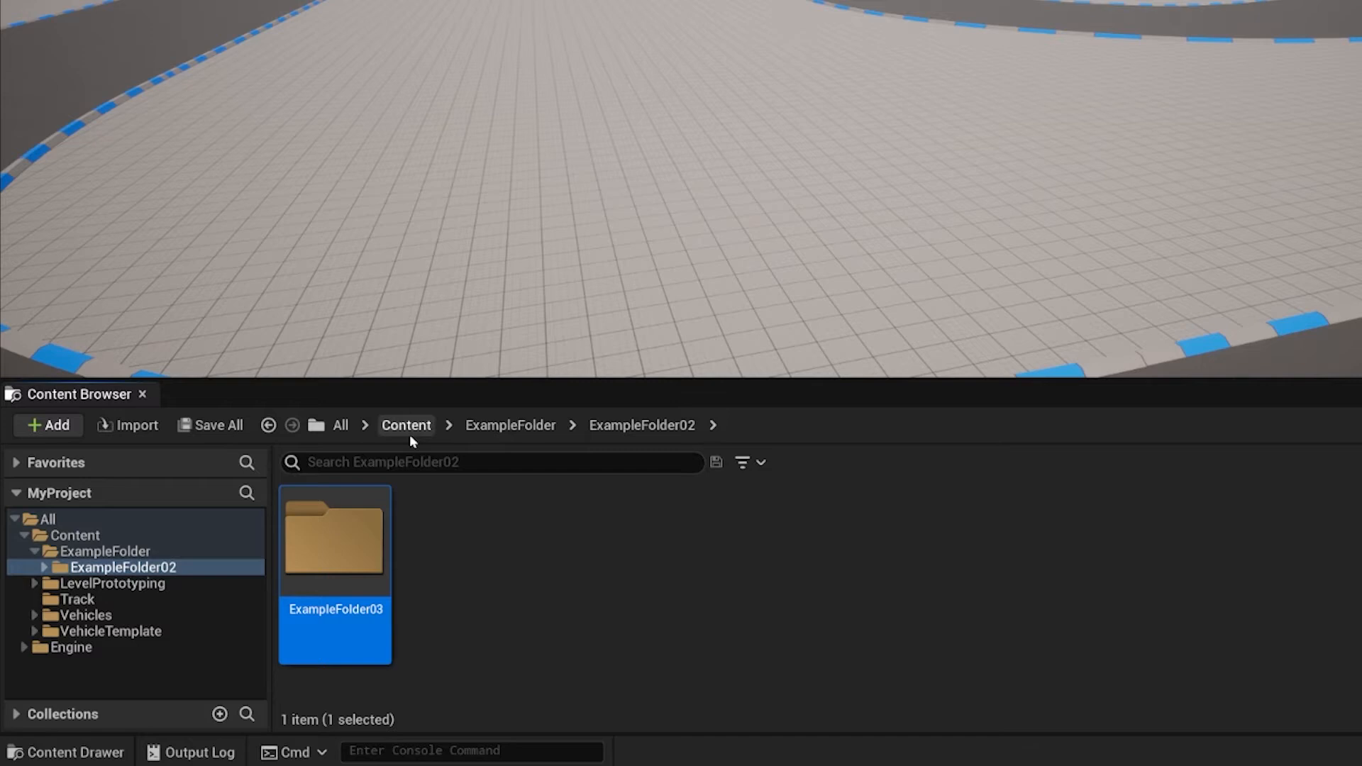
Step: Clear the asset selection and open the empty ExampleFolder03
click(405, 425)
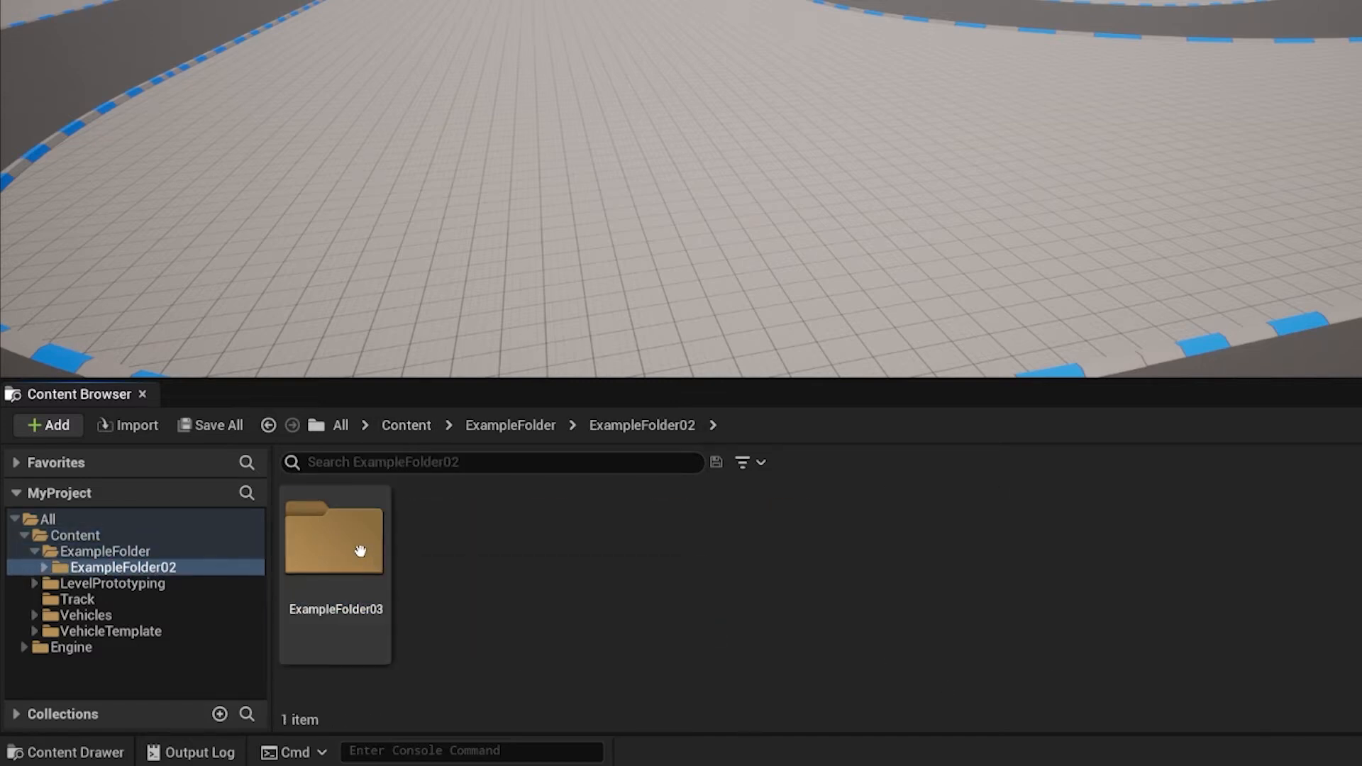
double_click(335, 546)
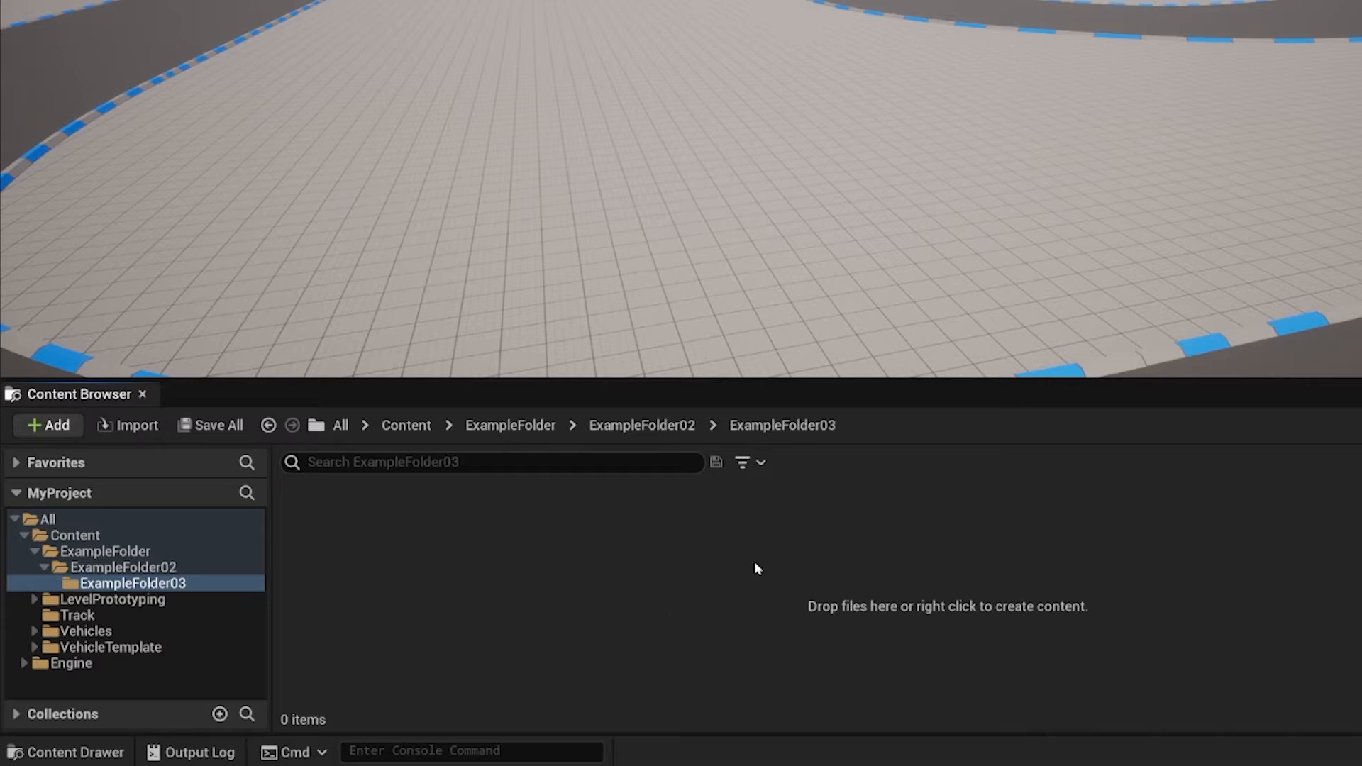
mouse_move(228, 515)
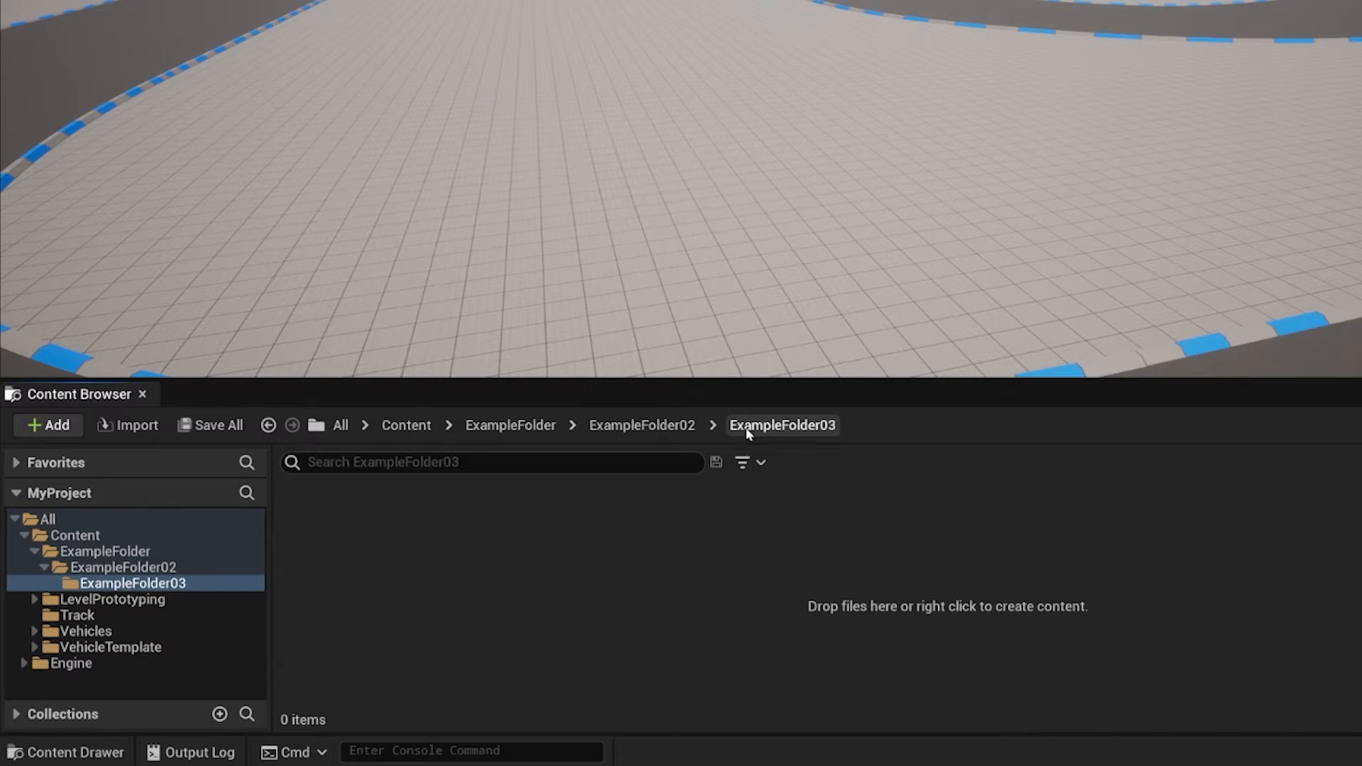
mouse_move(410, 435)
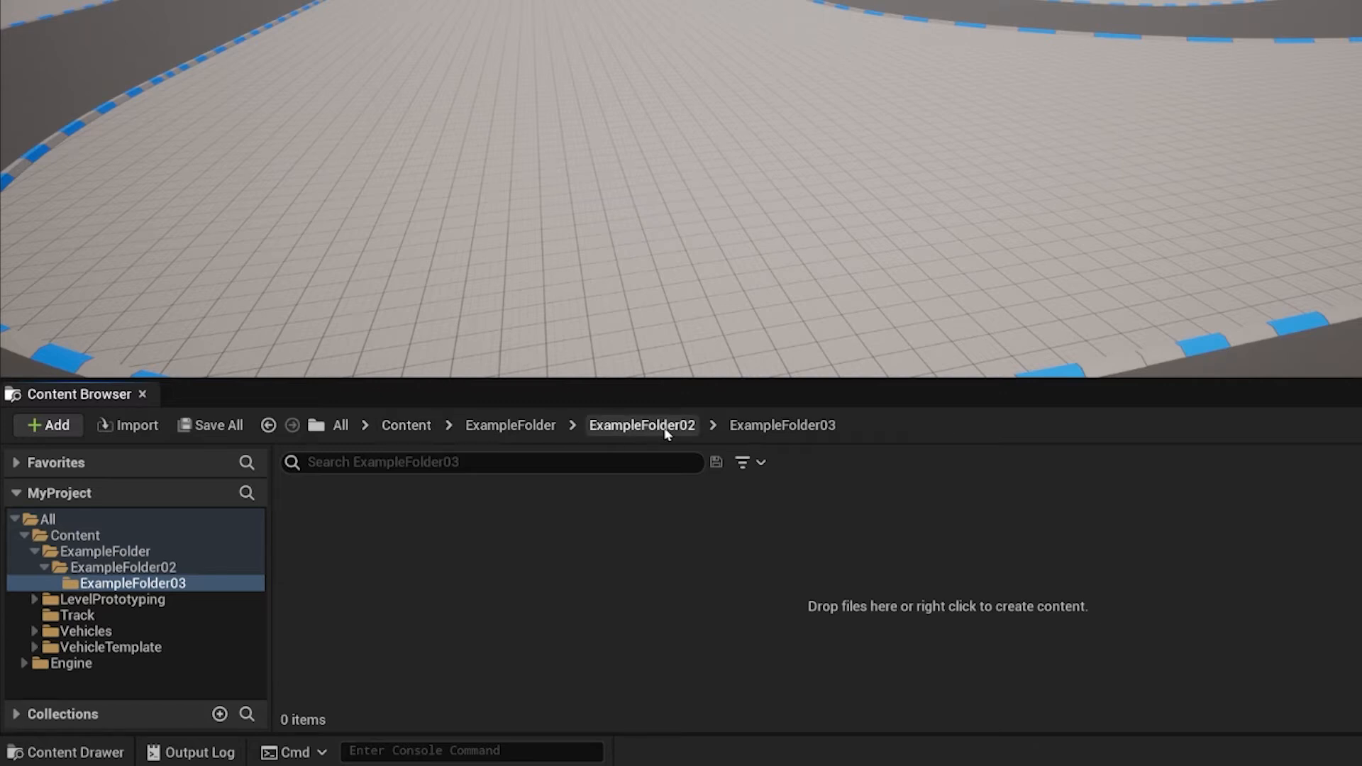
click(643, 424)
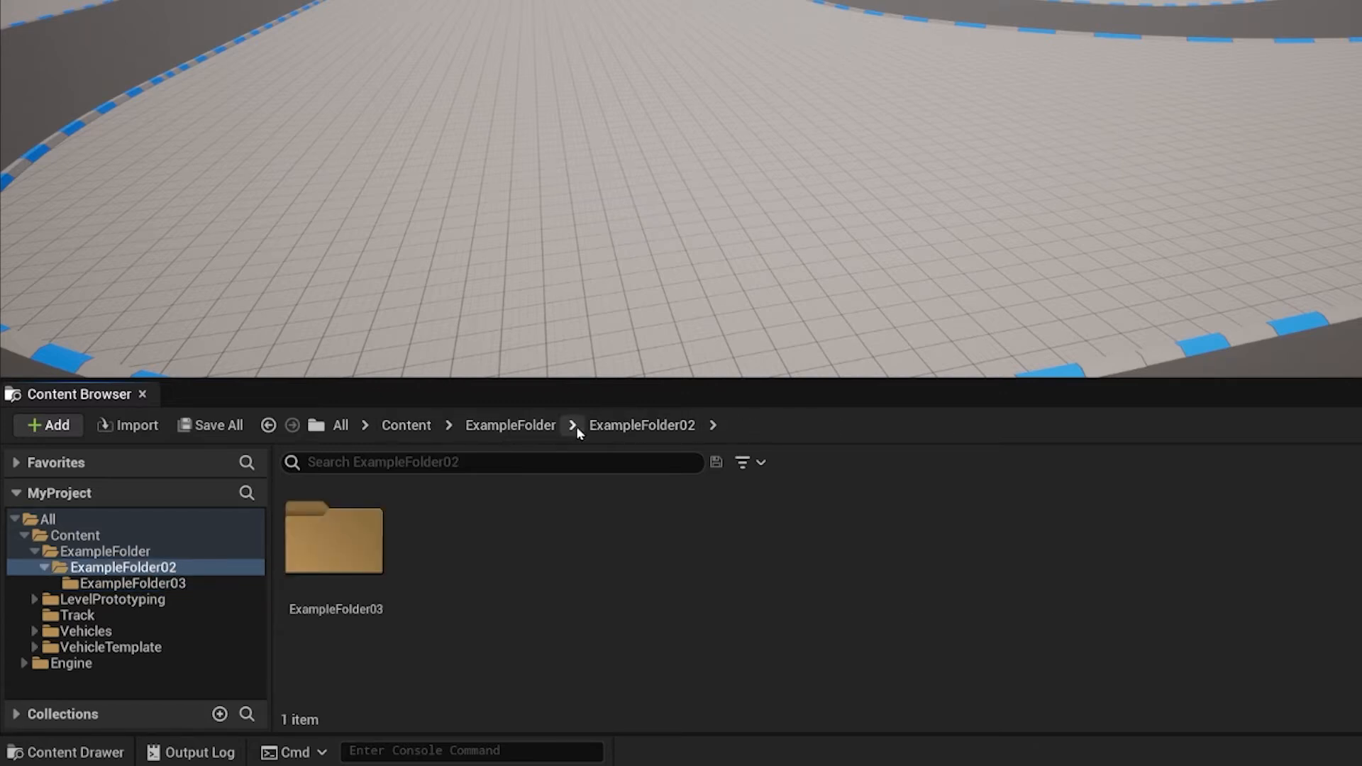
click(406, 425)
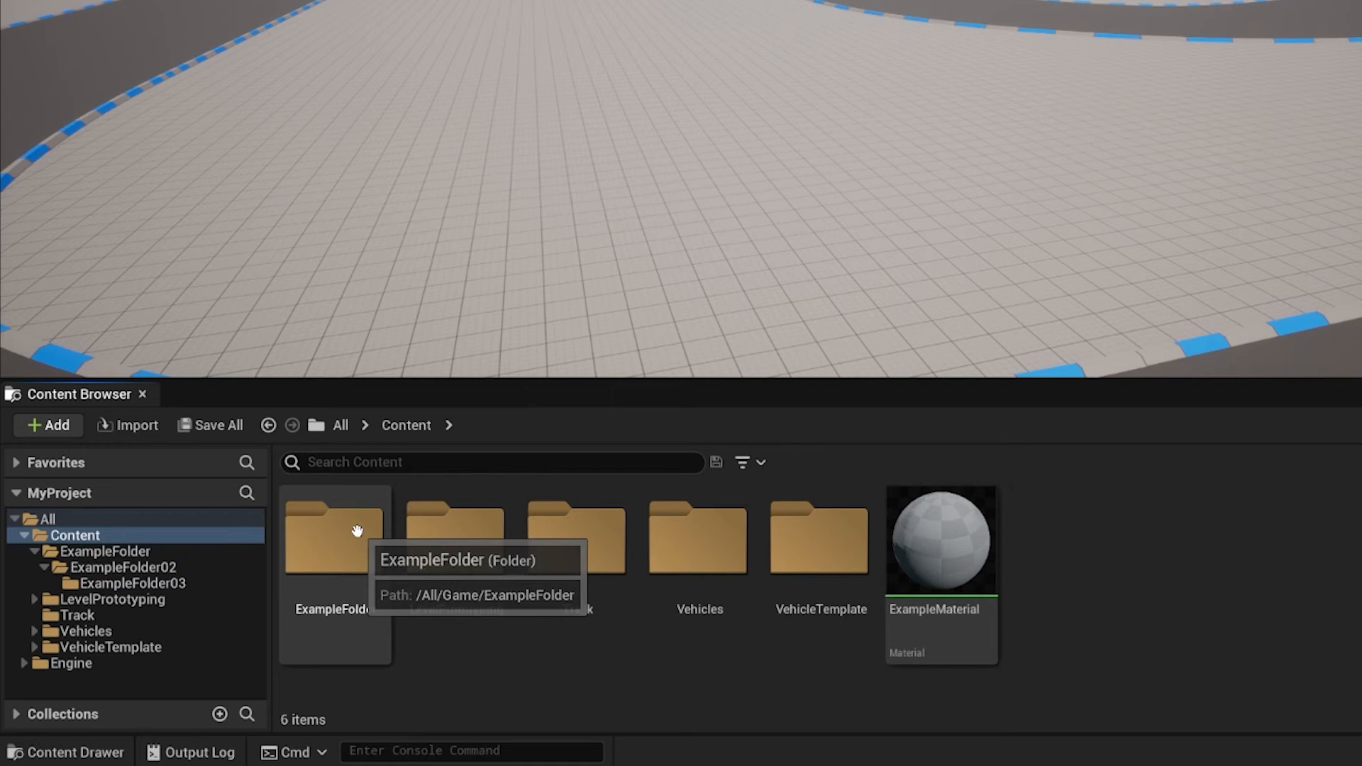
click(127, 583)
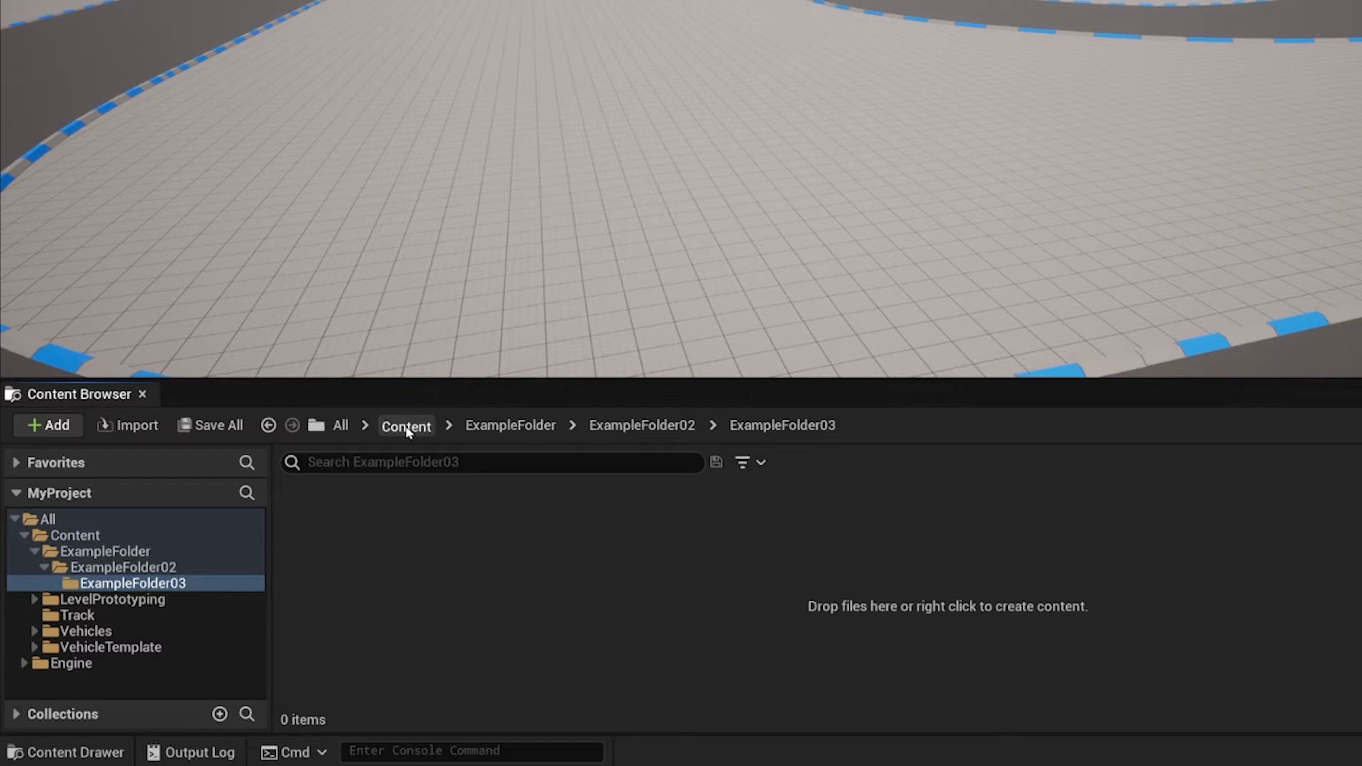
Step: Return to the Content folder through the breadcrumb bar
click(405, 426)
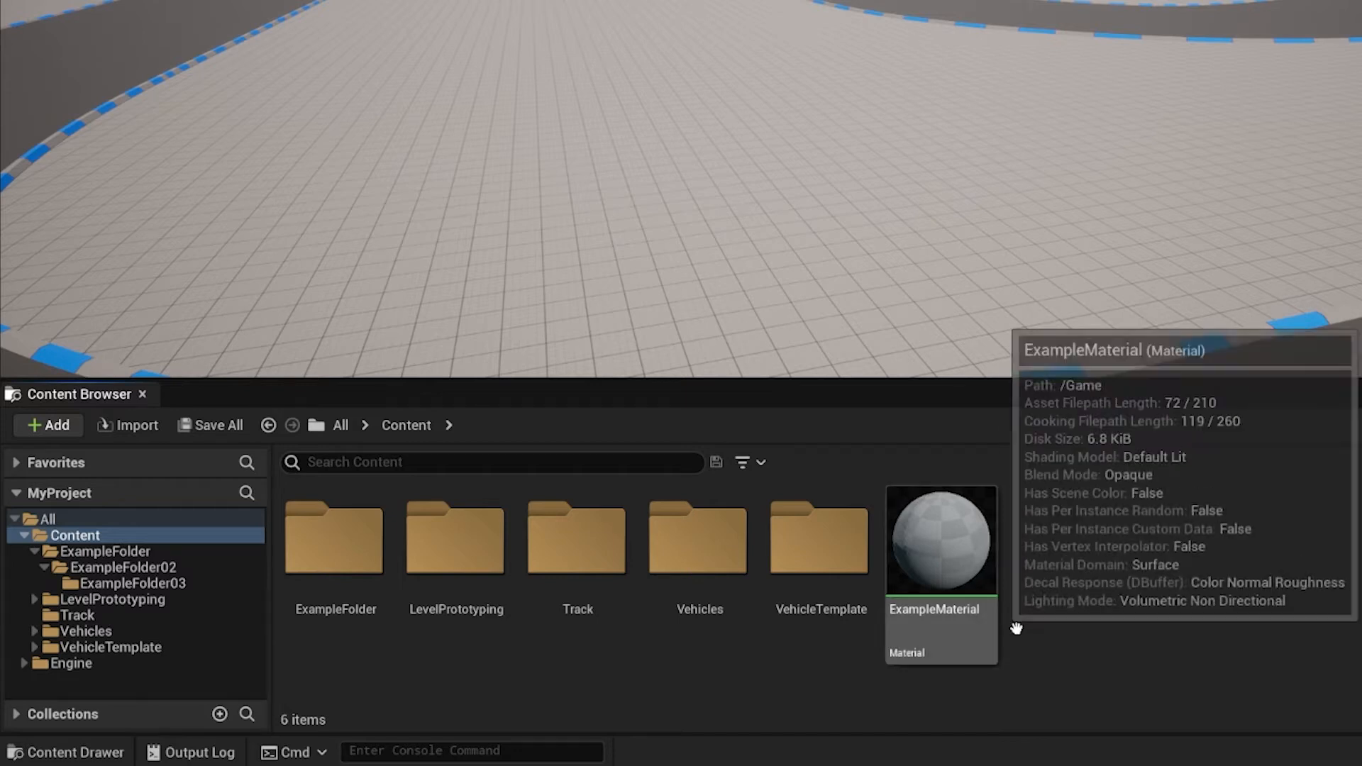
mouse_move(1043, 580)
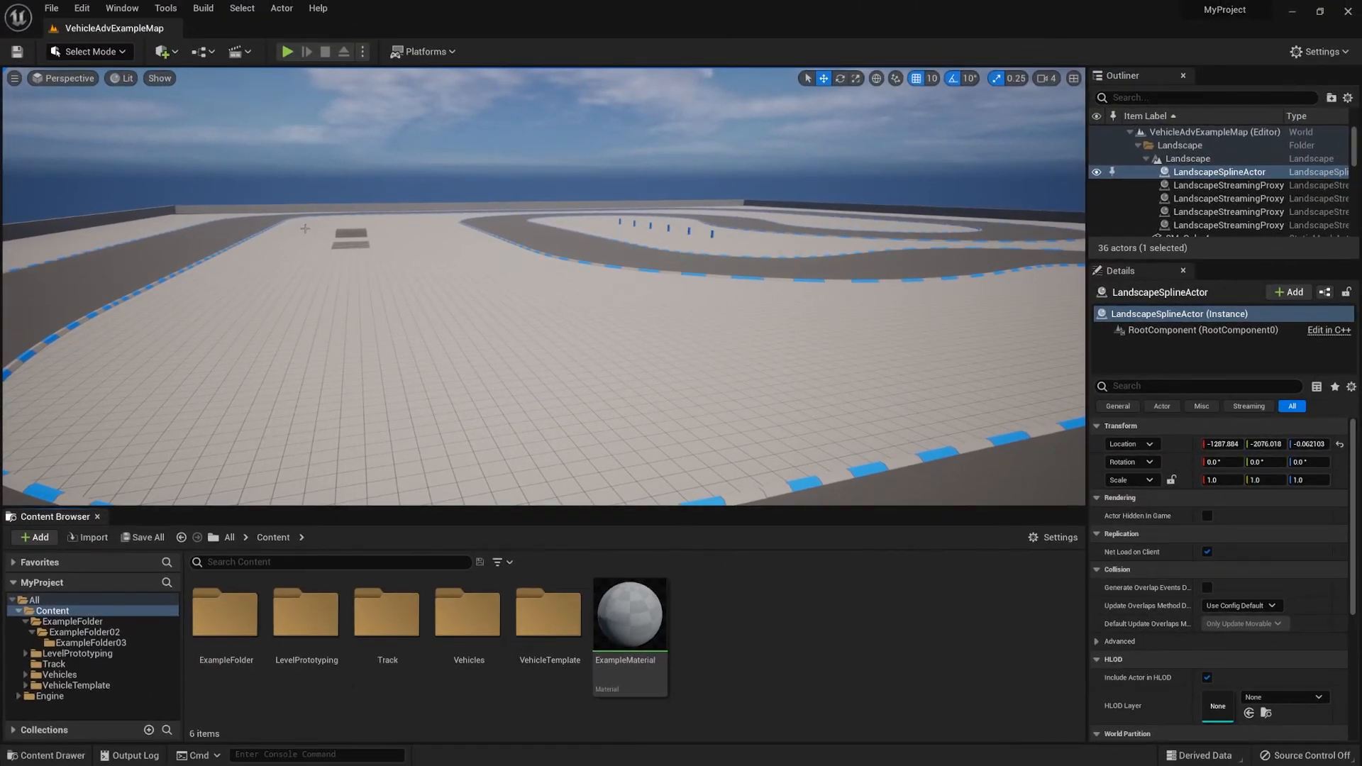
mouse_move(121, 8)
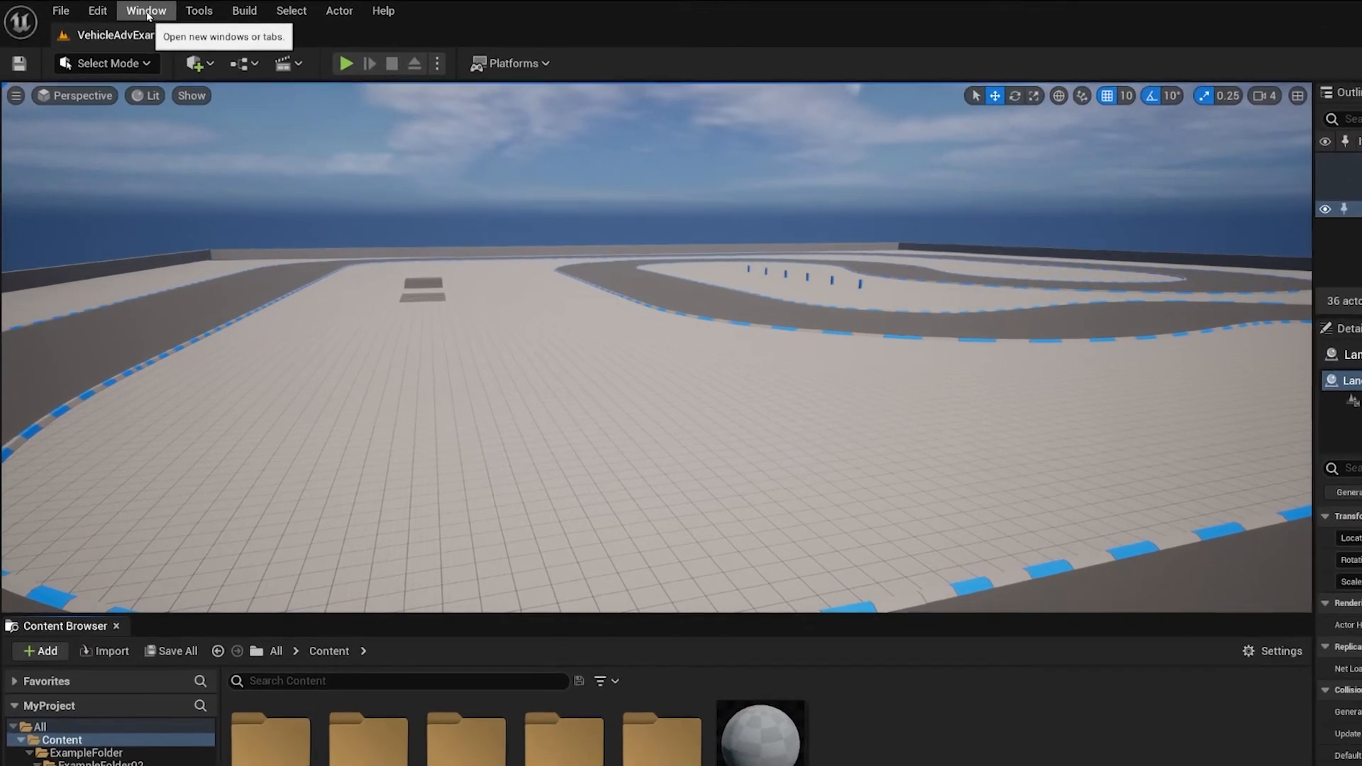
Step: Open Content Browser 2 from the Window menu
click(144, 11)
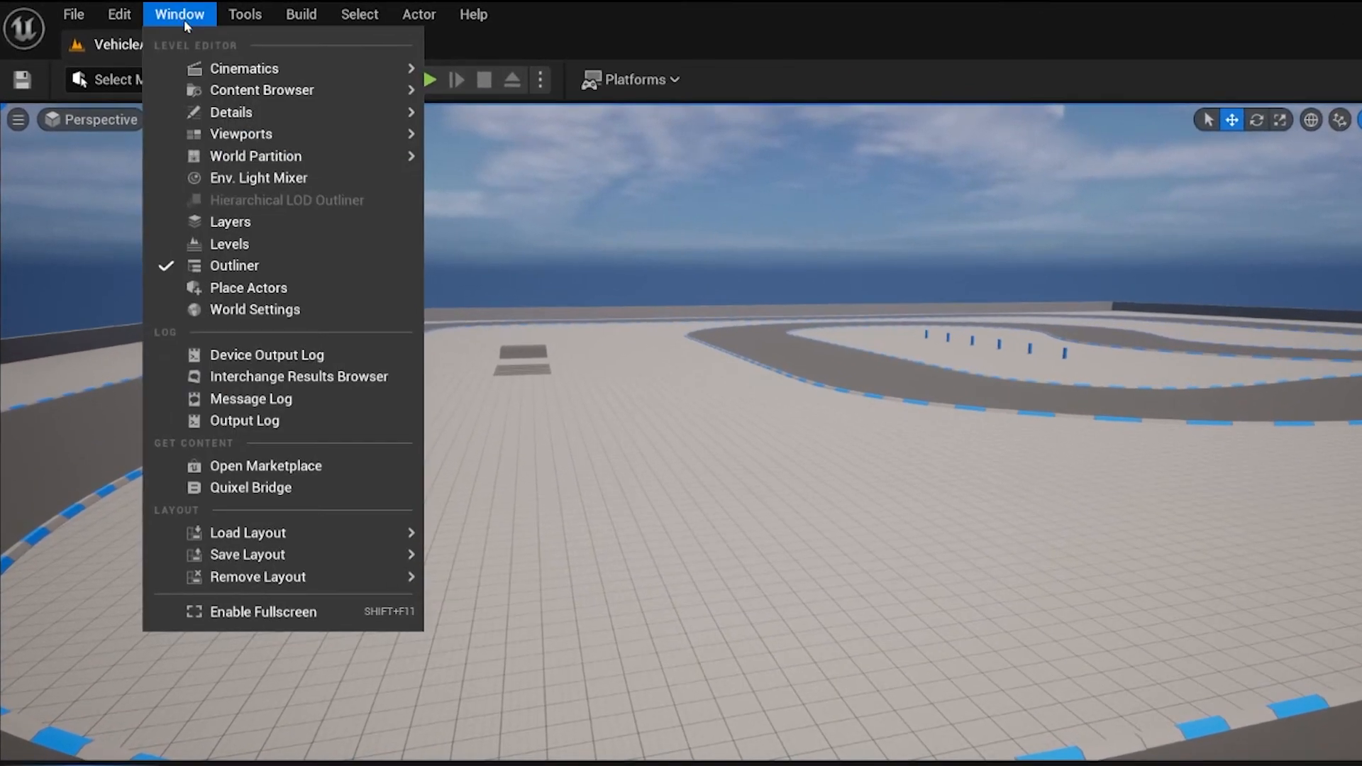
mouse_move(262, 90)
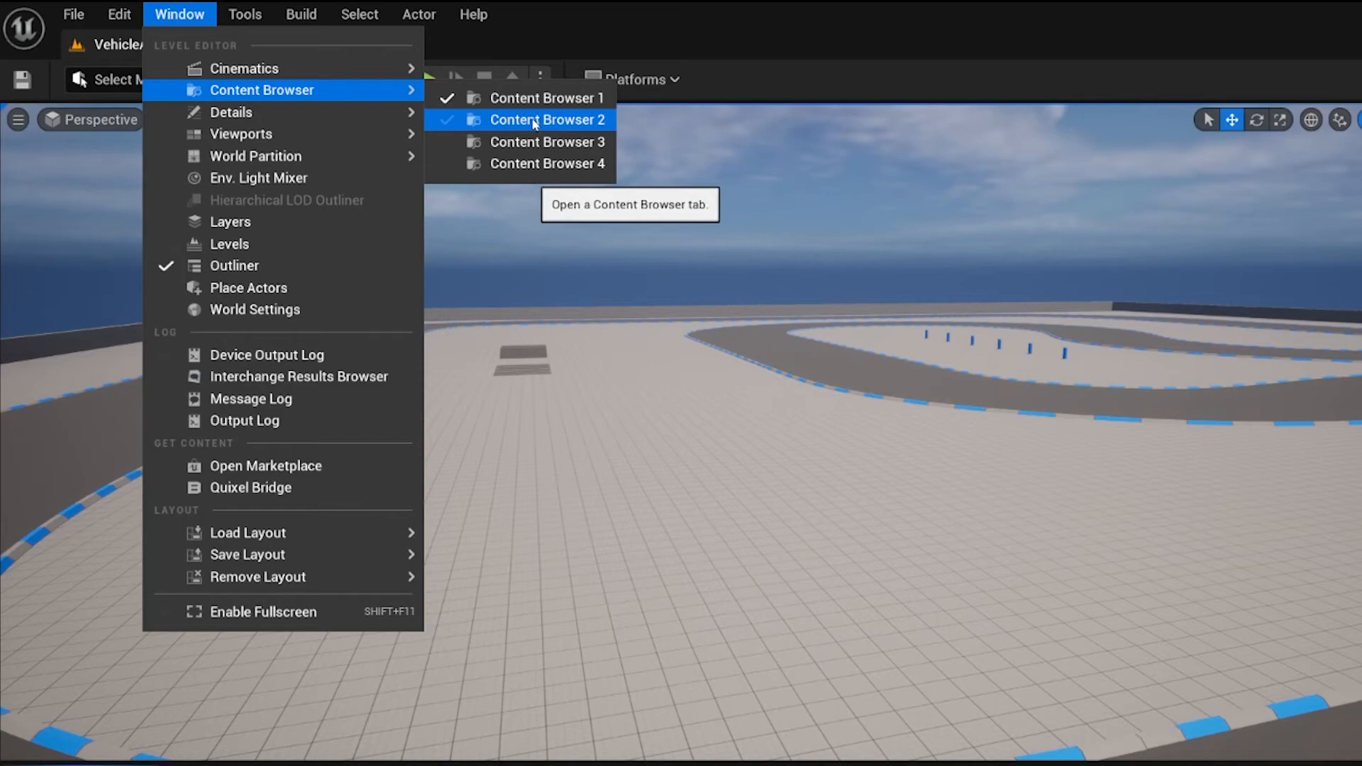
click(536, 120)
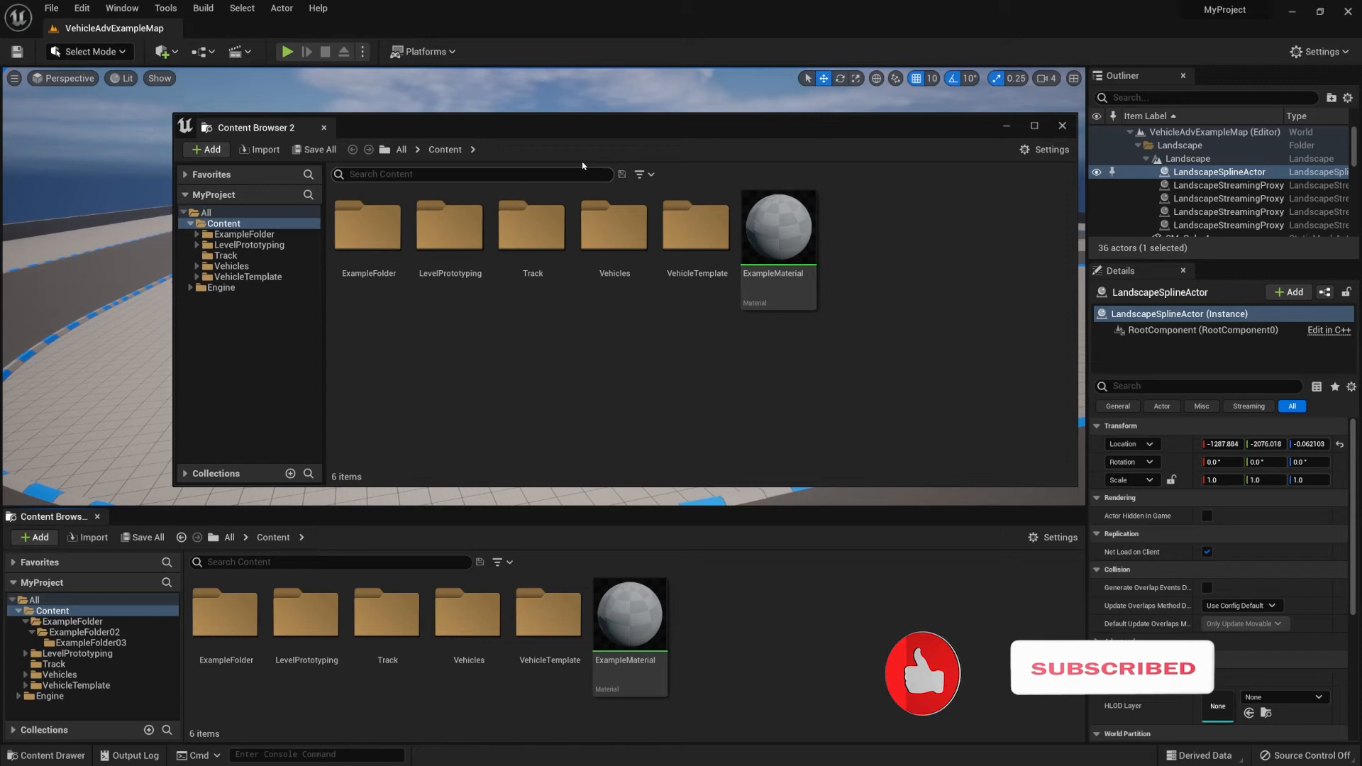
Step: Drag the floating Content Browser 2 window slightly down and right
drag(582, 127, 537, 147)
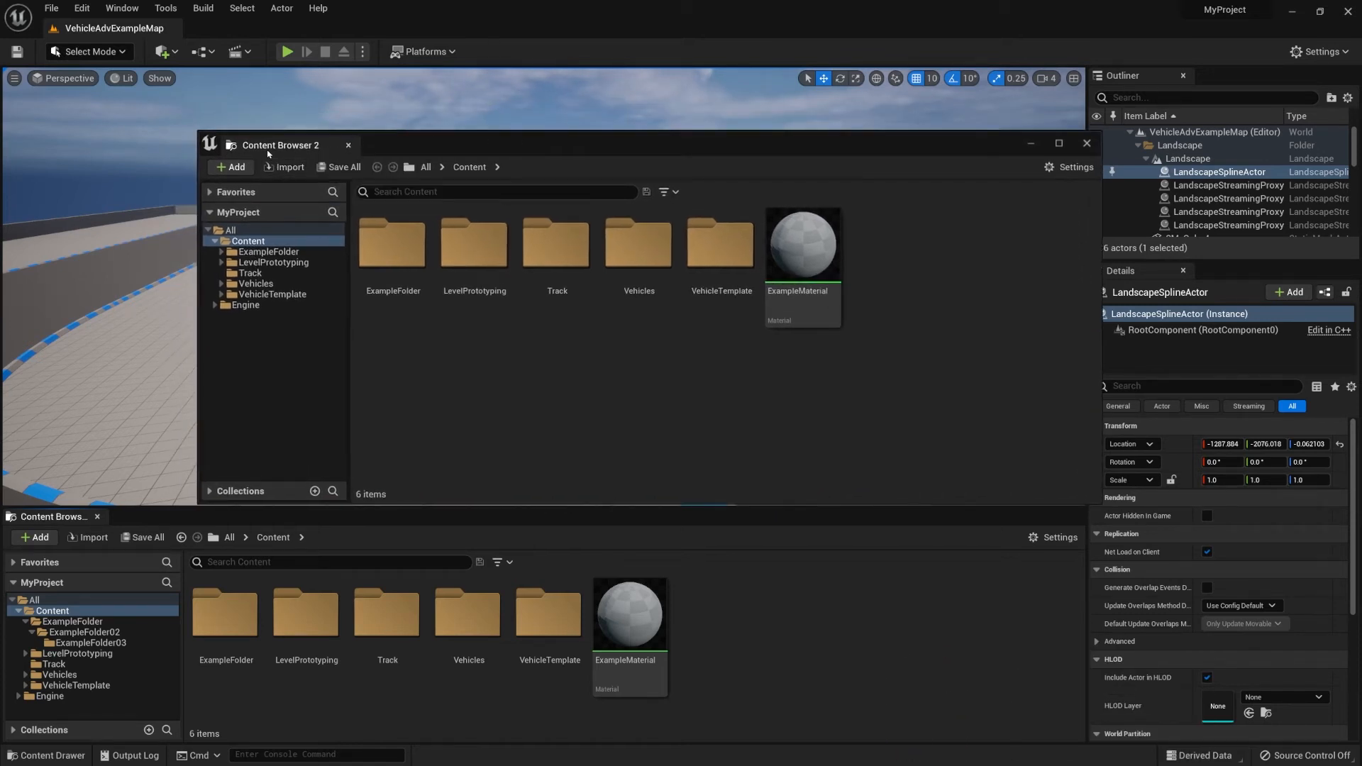
mouse_move(284, 146)
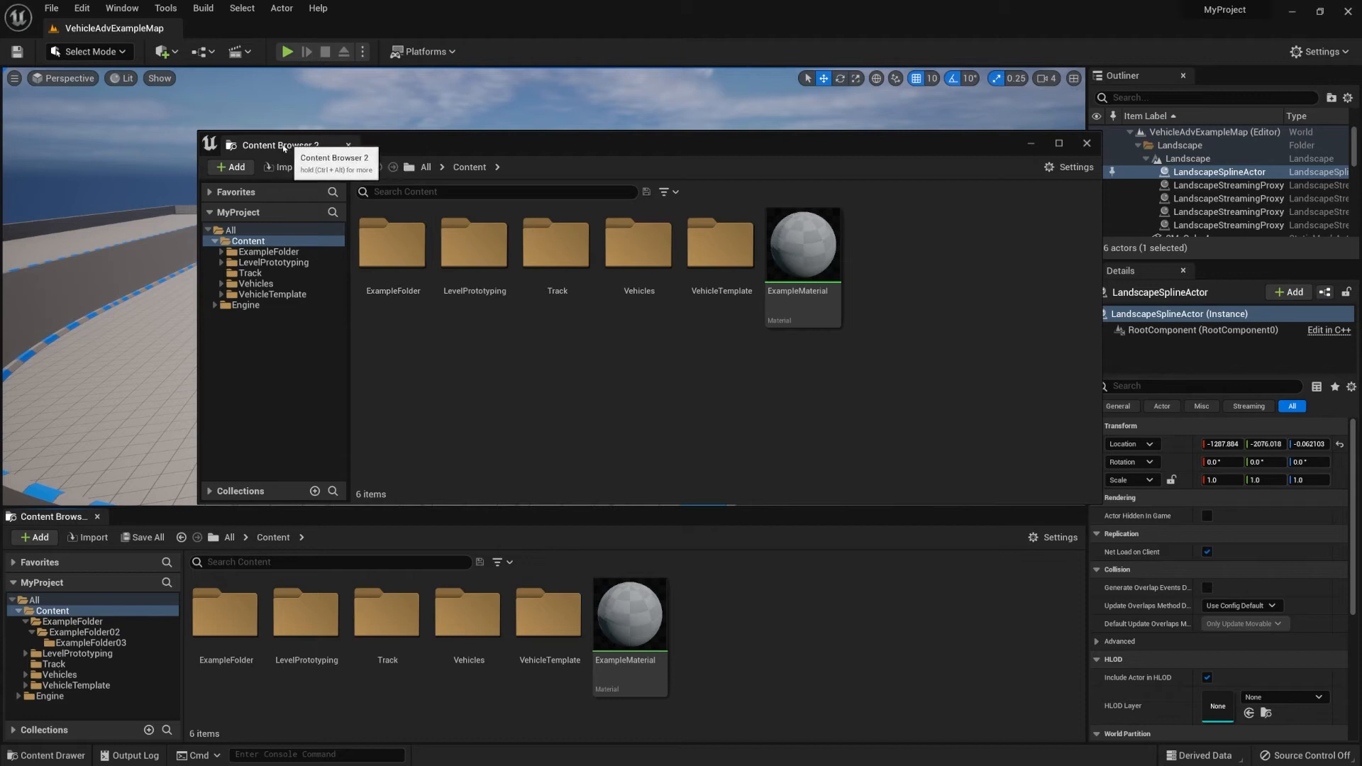
mouse_move(335, 233)
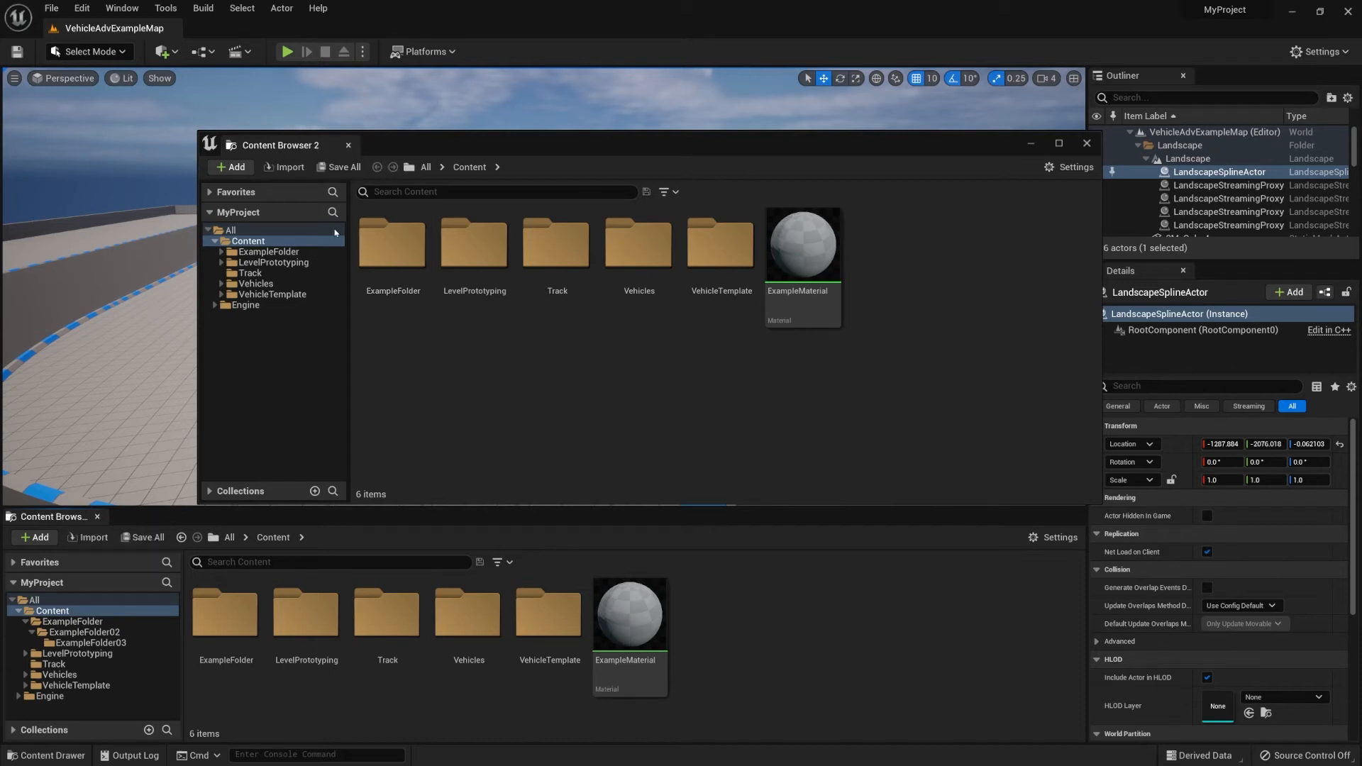
mouse_move(285, 146)
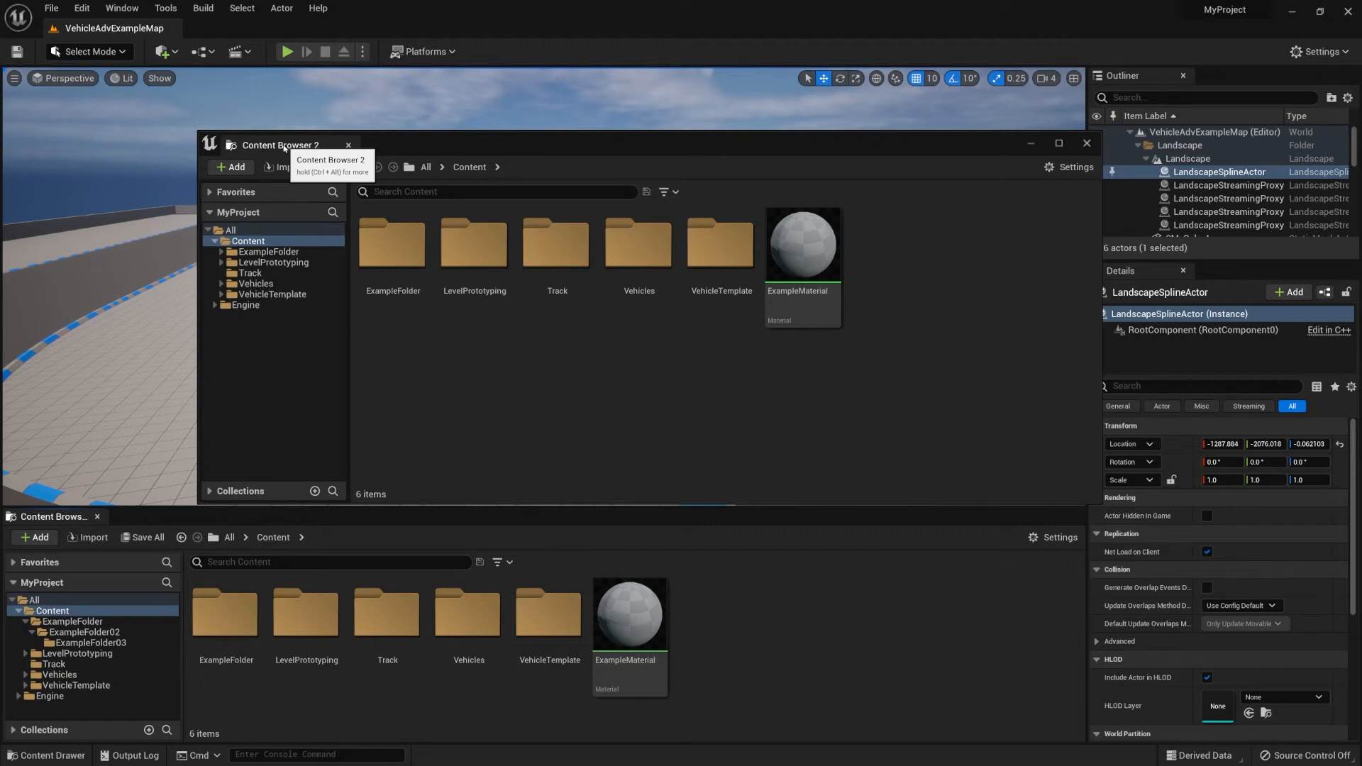
Step: Dock Content Browser 2 in the bottom panel beside Content Browser 1
click(1087, 142)
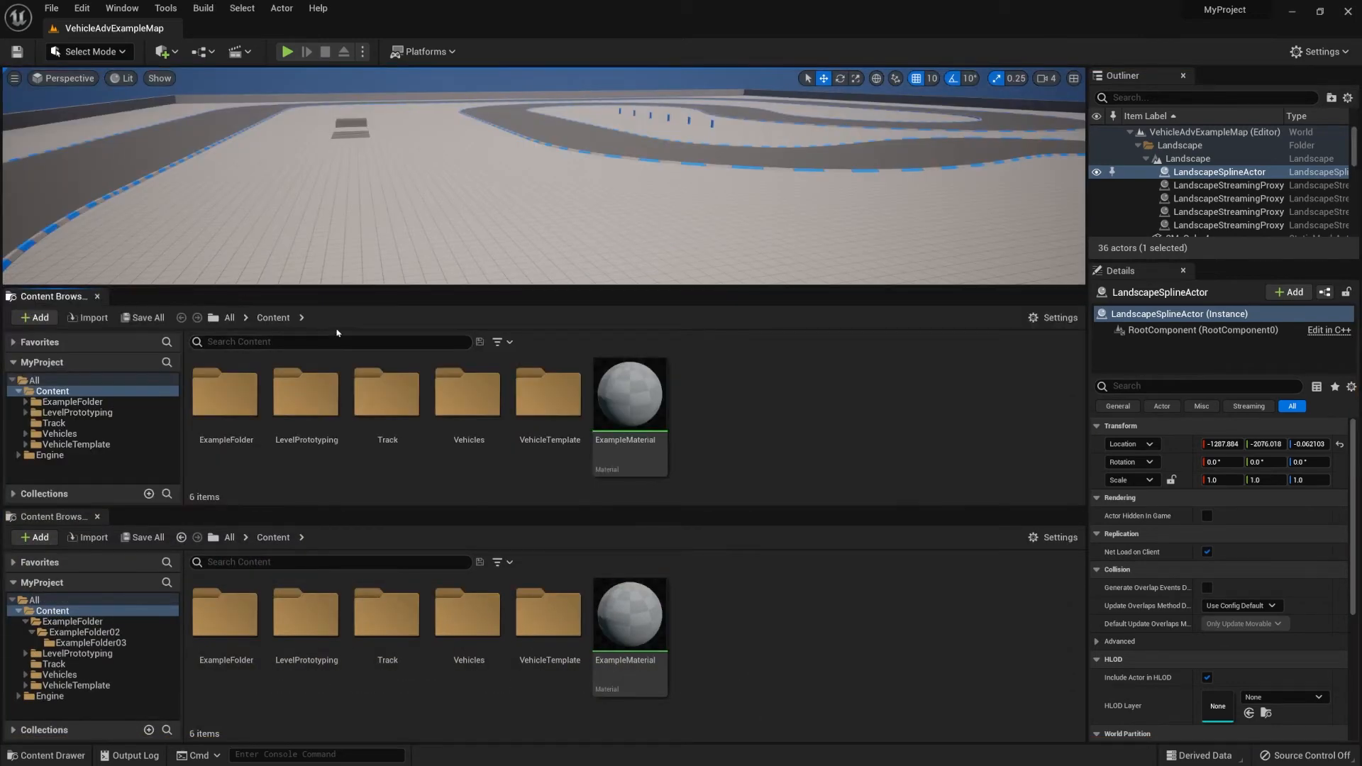
mouse_move(77, 301)
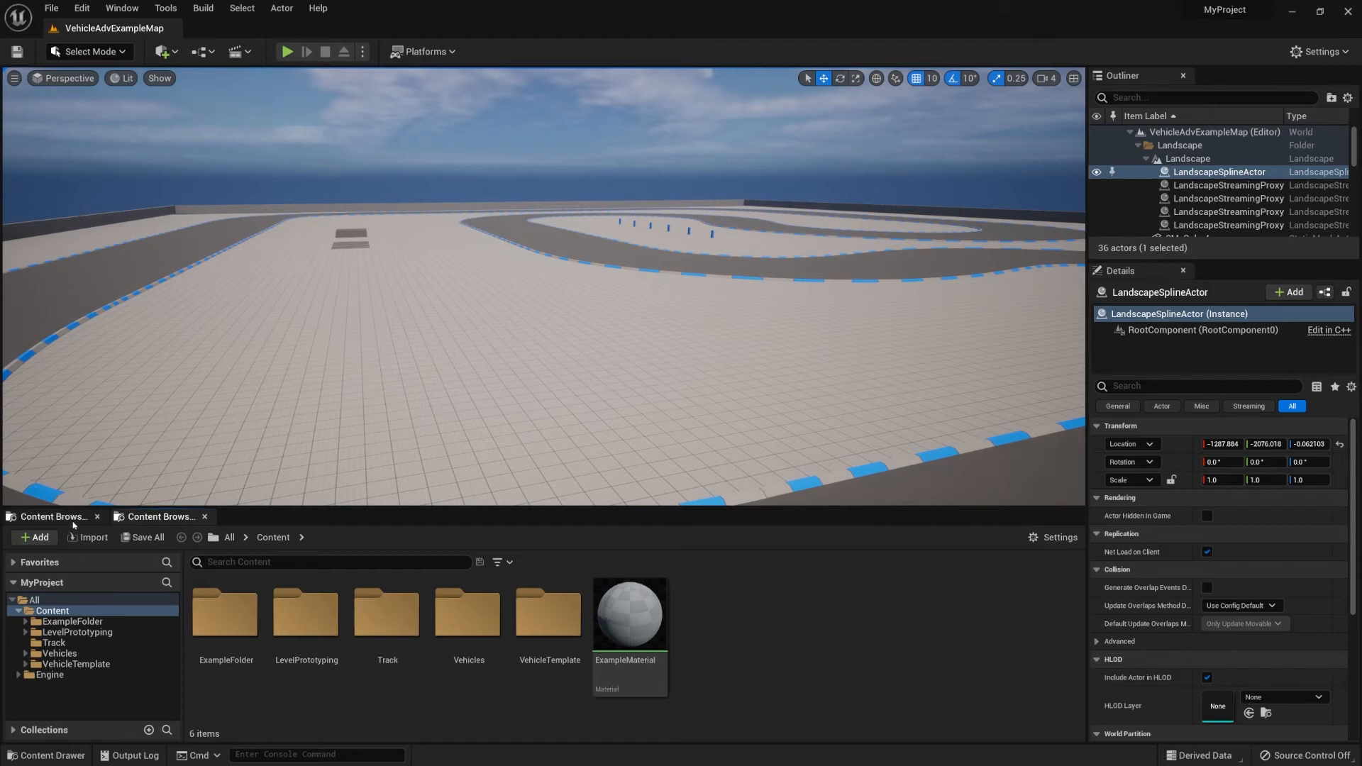
mouse_move(76, 524)
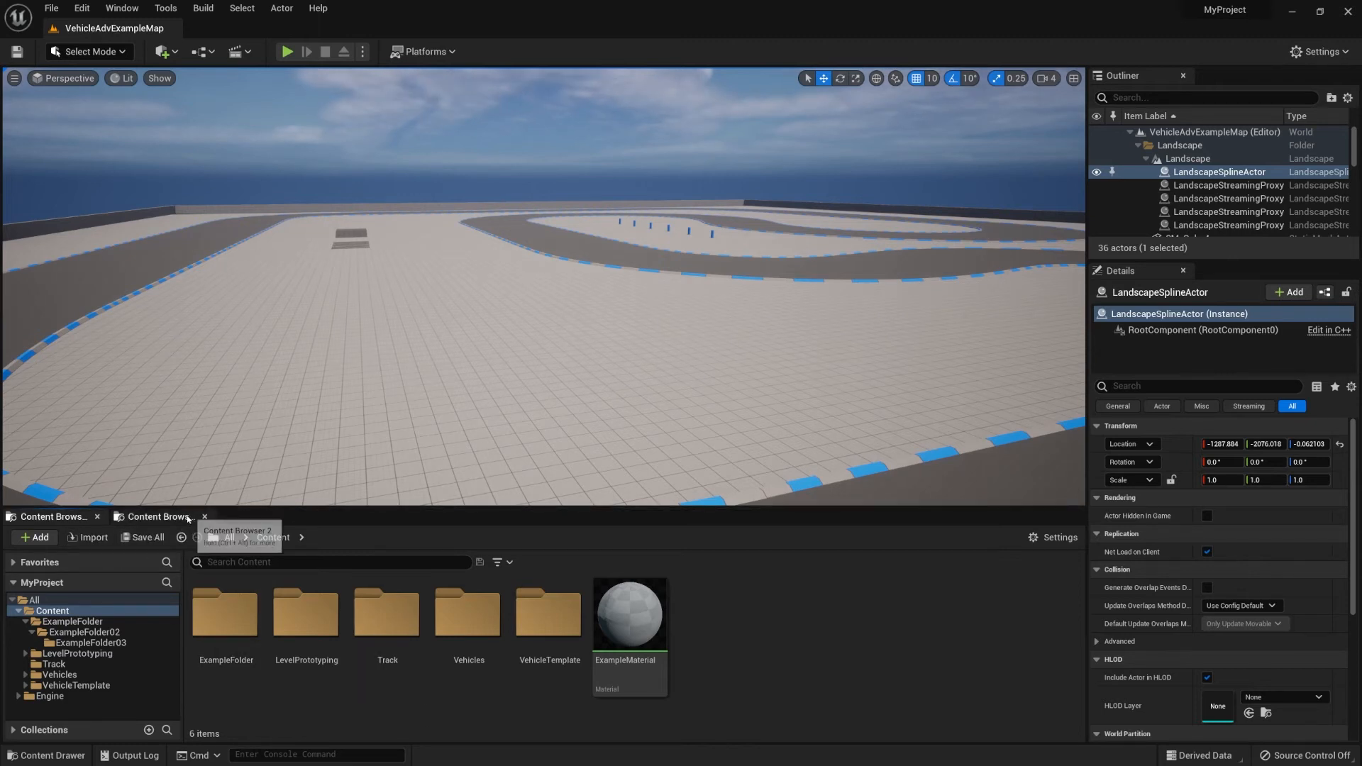
click(142, 8)
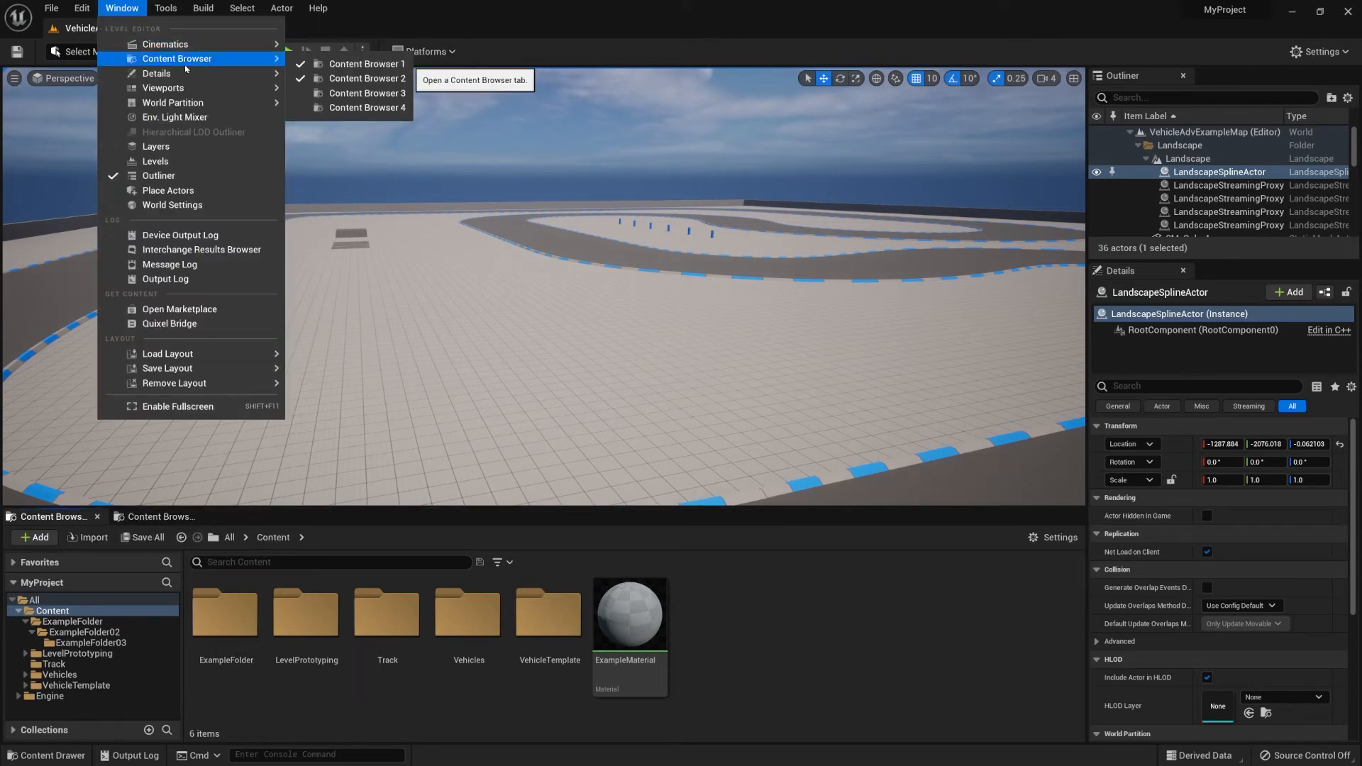
mouse_move(365, 81)
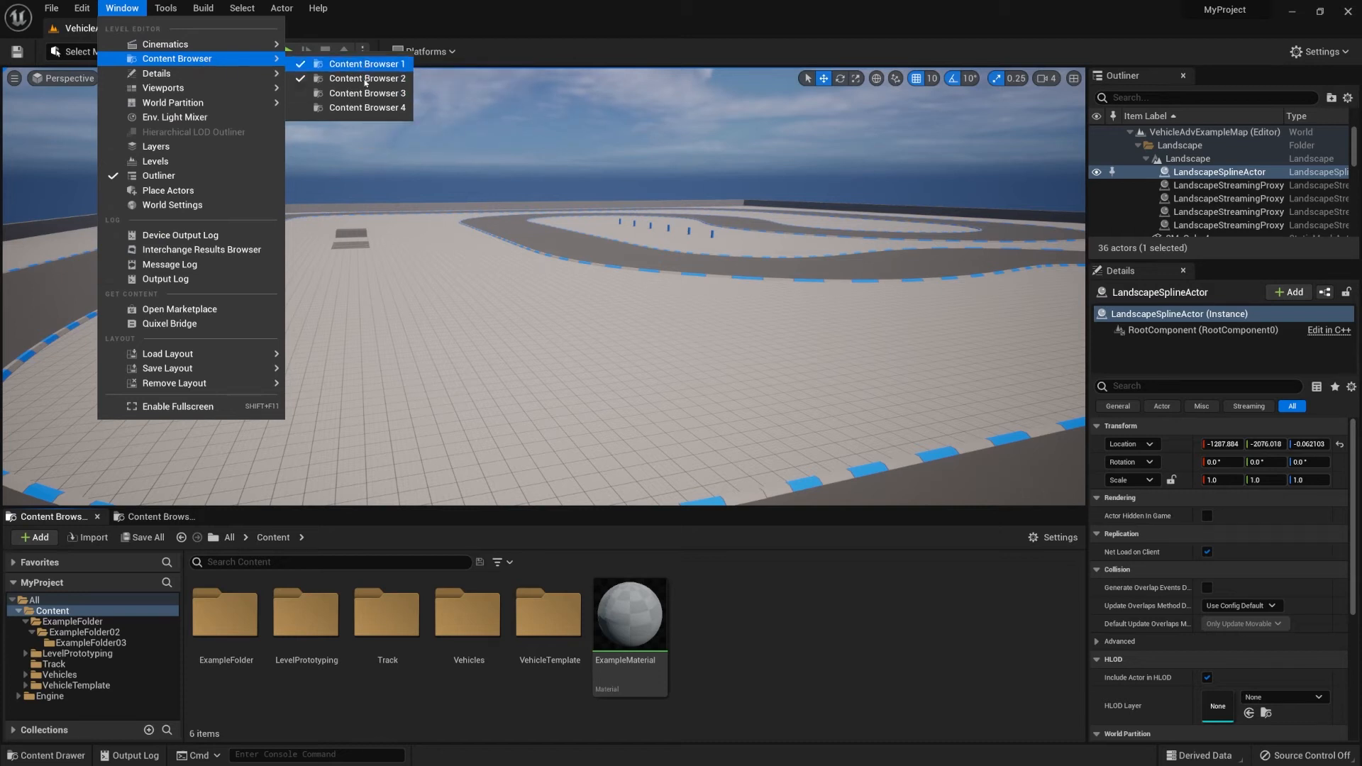
mouse_move(381, 80)
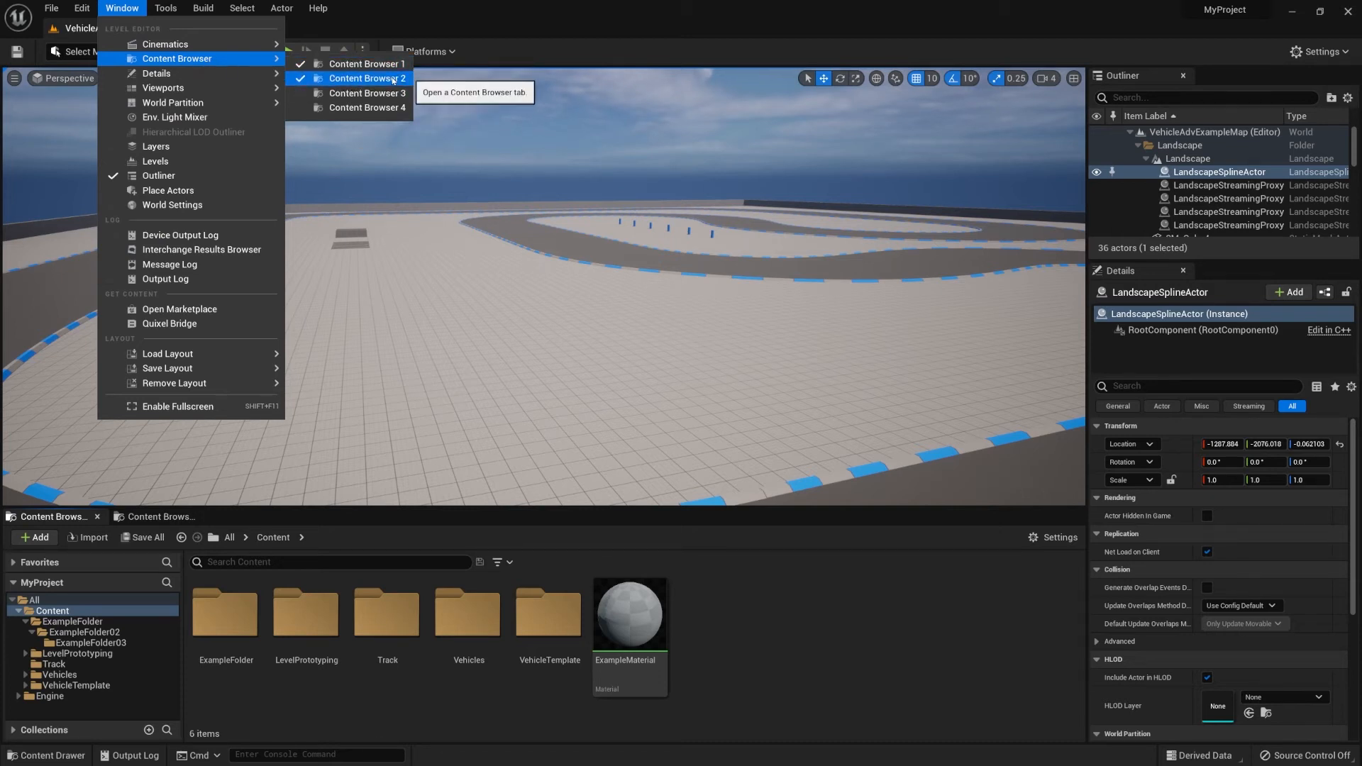
mouse_move(378, 106)
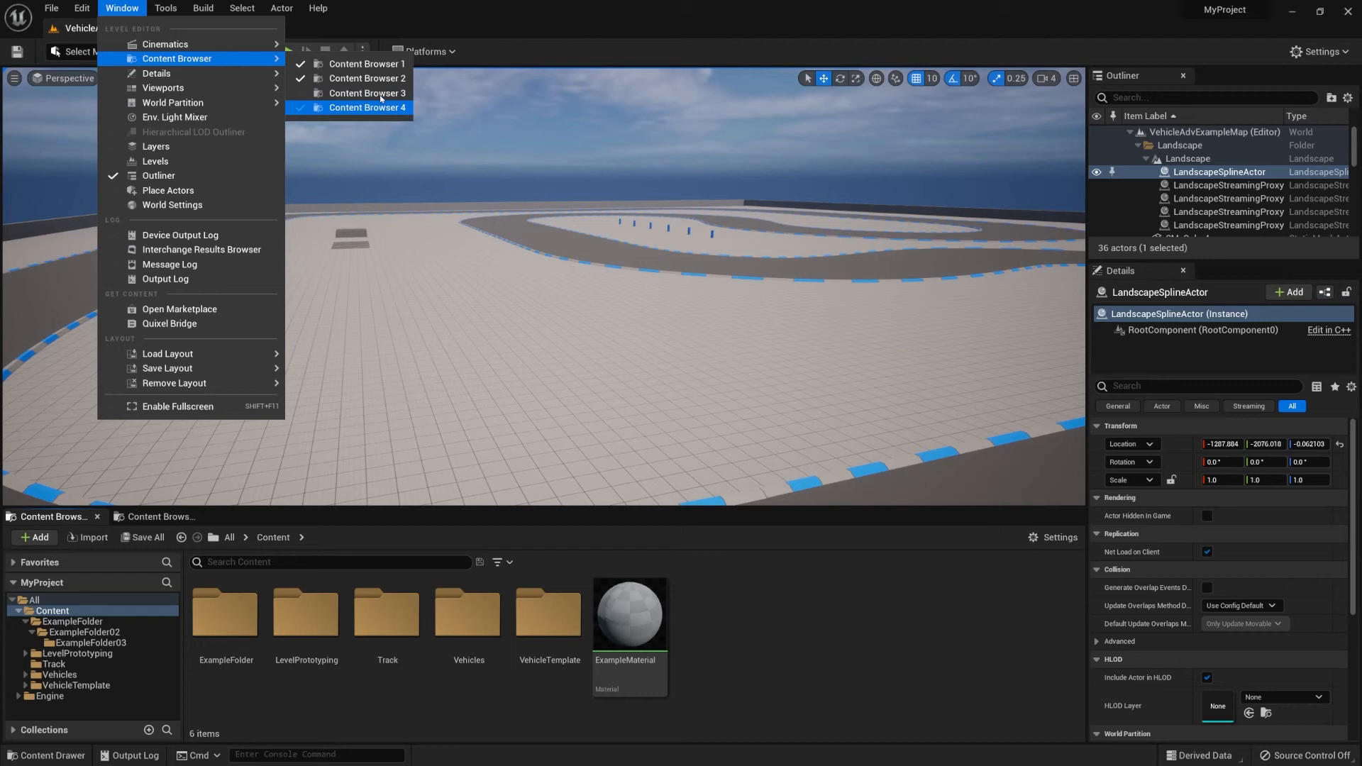
mouse_move(163, 44)
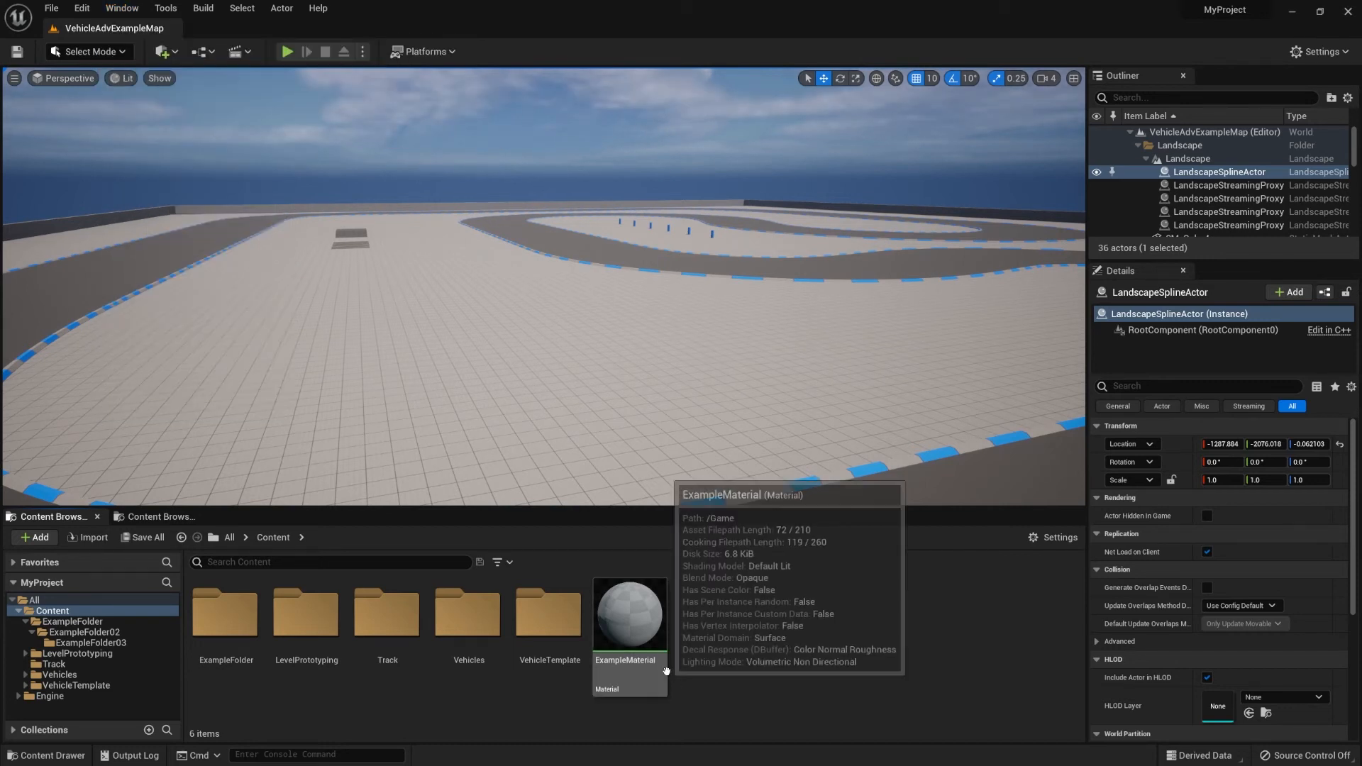
mouse_move(259, 636)
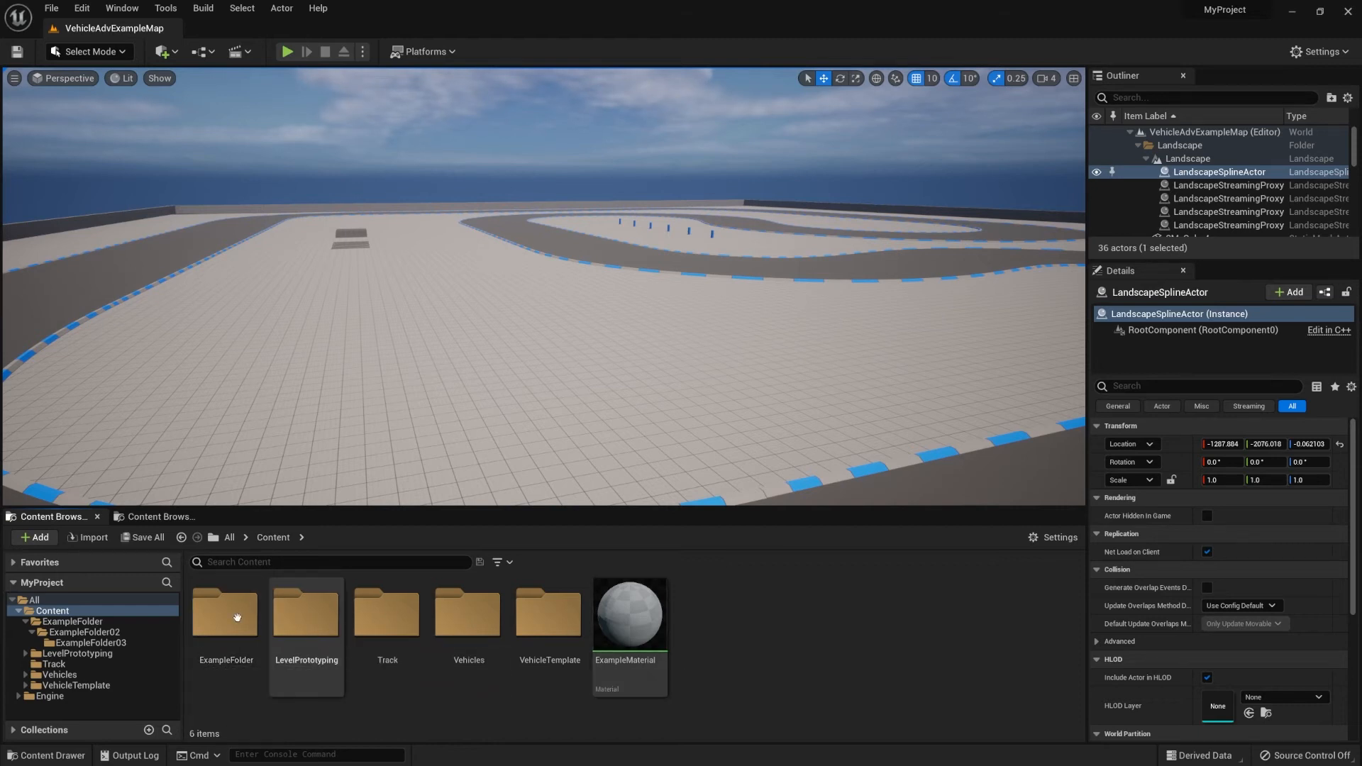
mouse_move(225, 615)
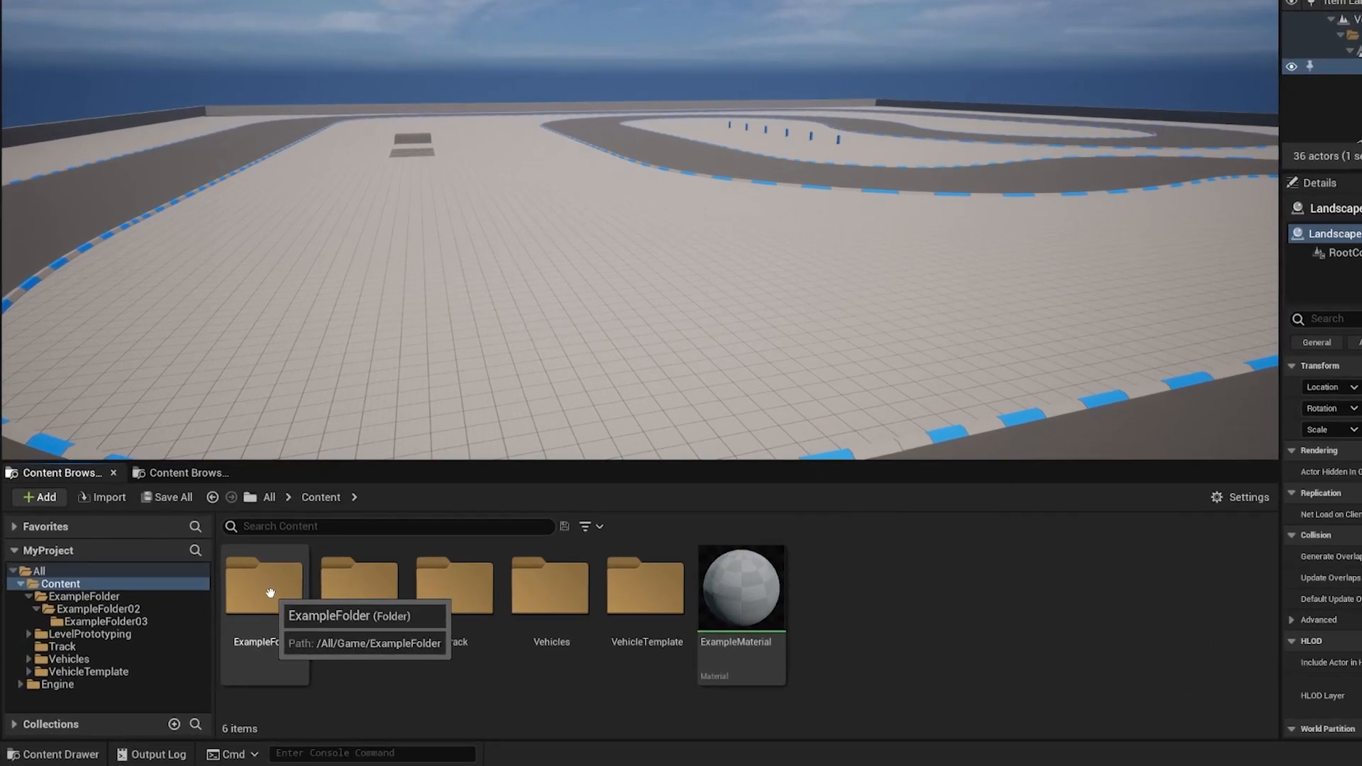
Step: Add ExampleFolder to Favorites, expand Favorites, and open ExampleFolder > ExampleFolder02
right_click(263, 583)
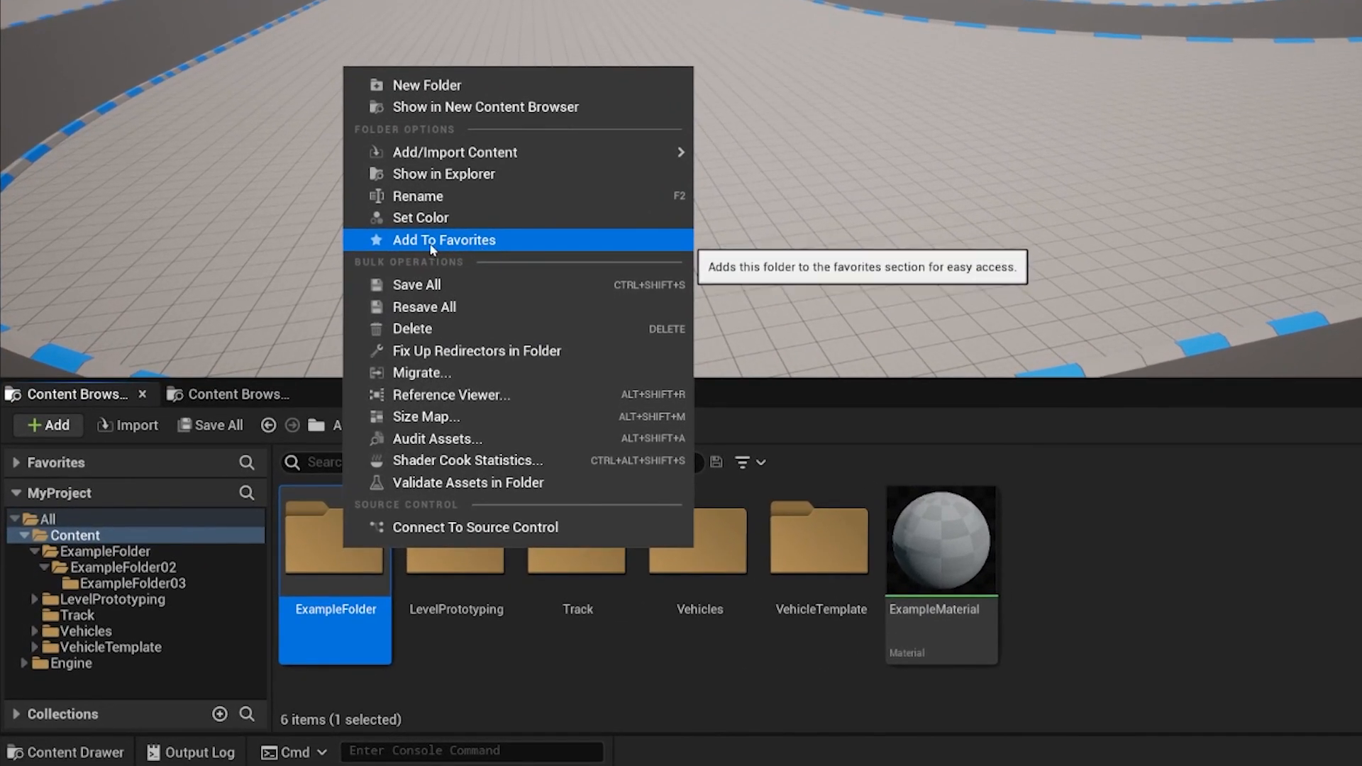
click(443, 240)
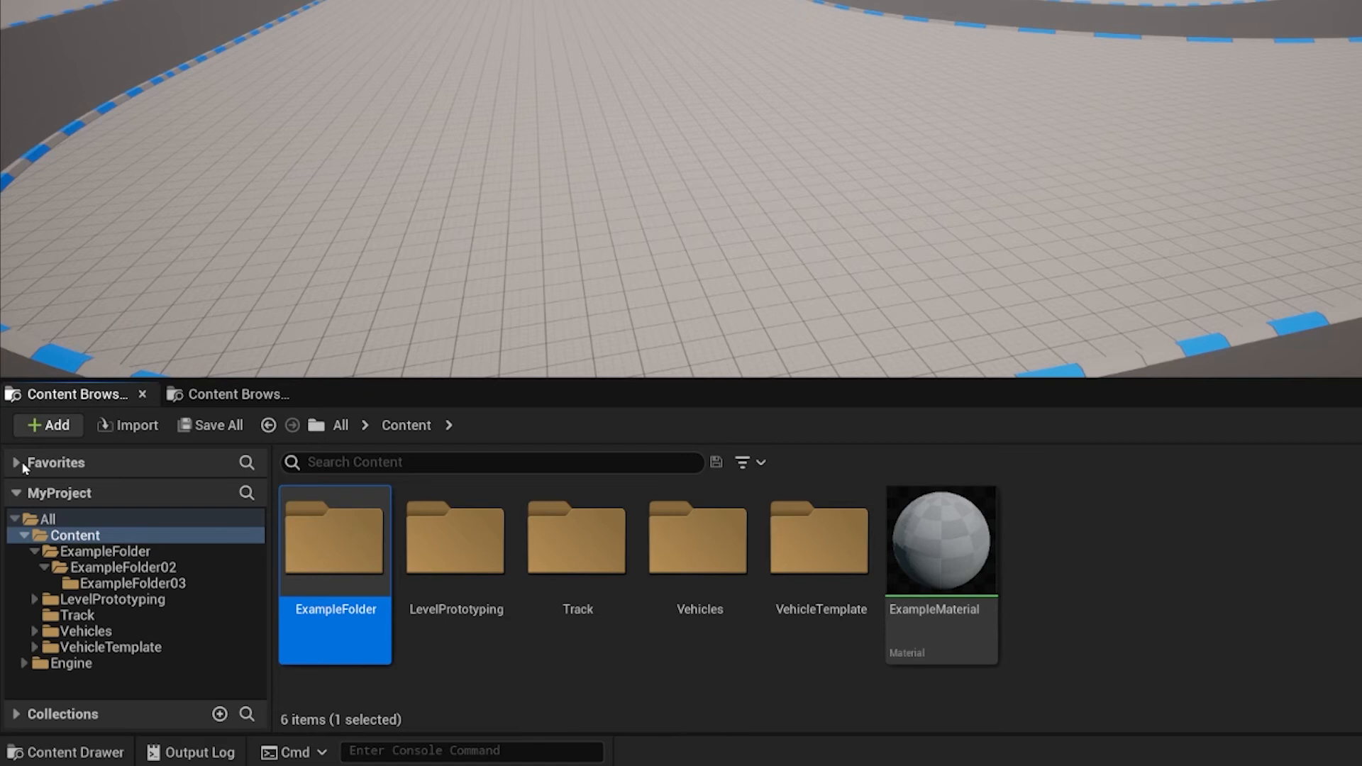
click(14, 463)
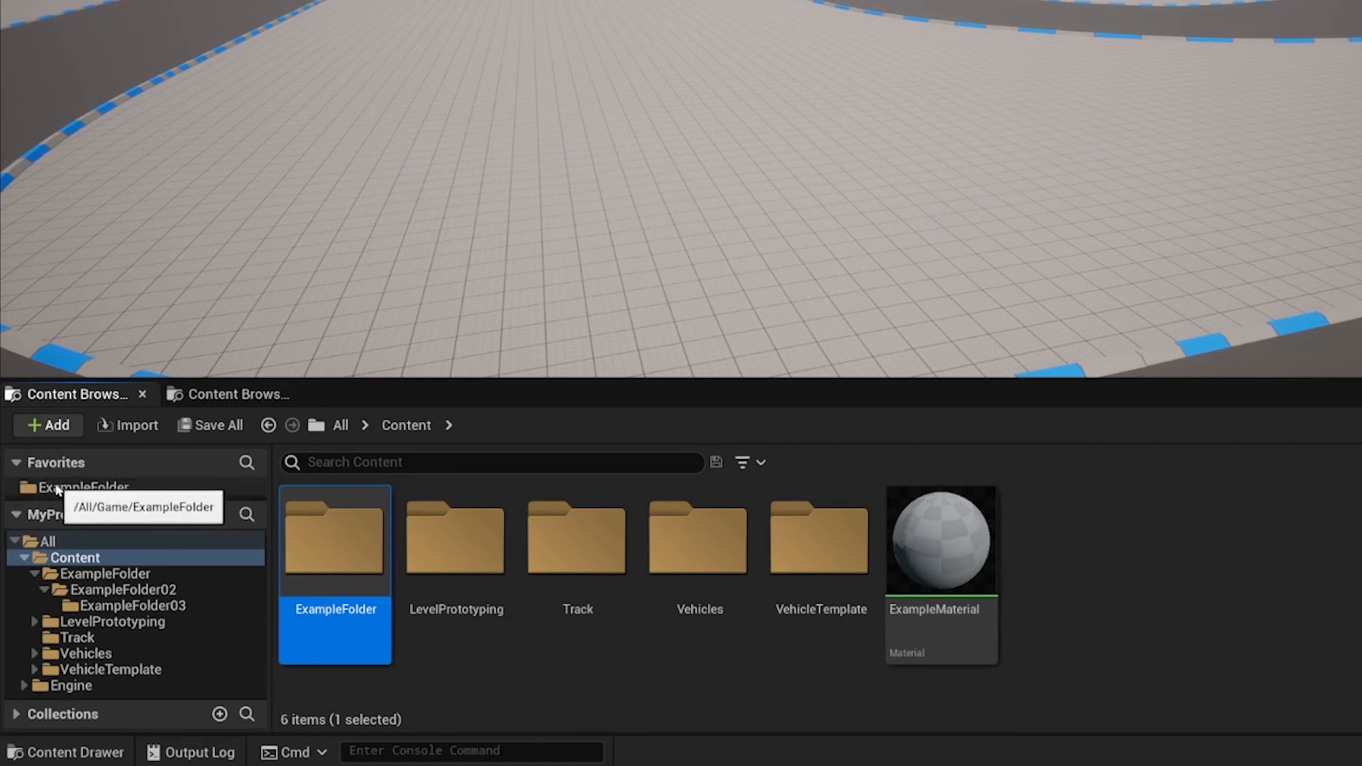
mouse_move(71, 495)
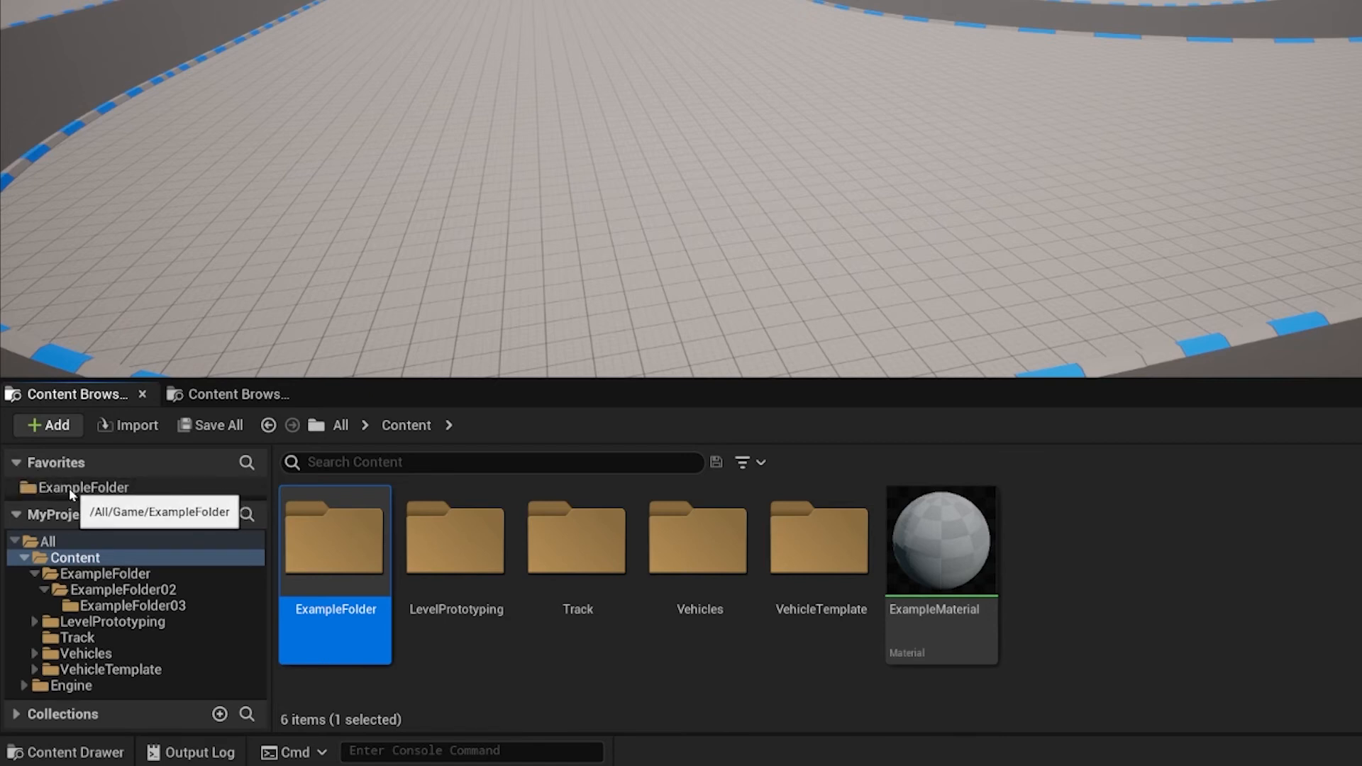
double_click(334, 543)
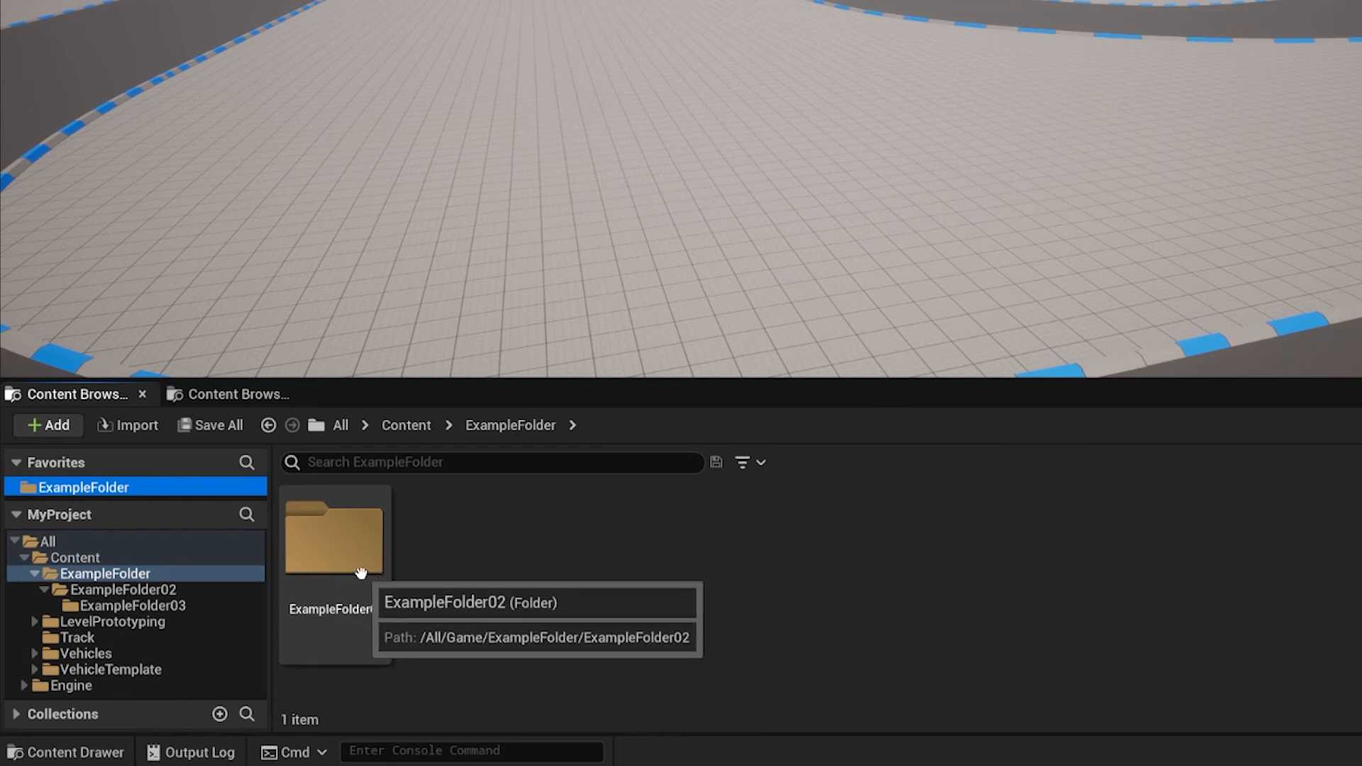
double_click(334, 548)
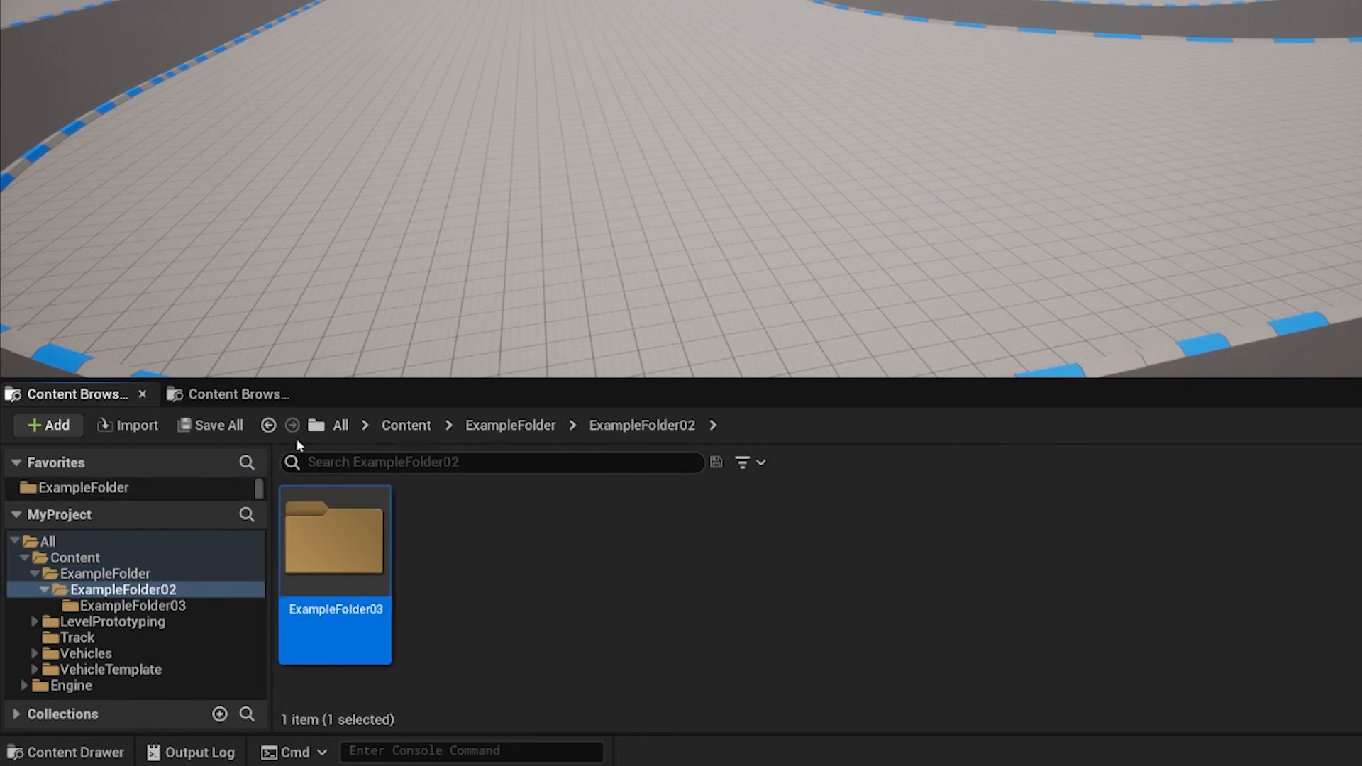
mouse_move(84, 487)
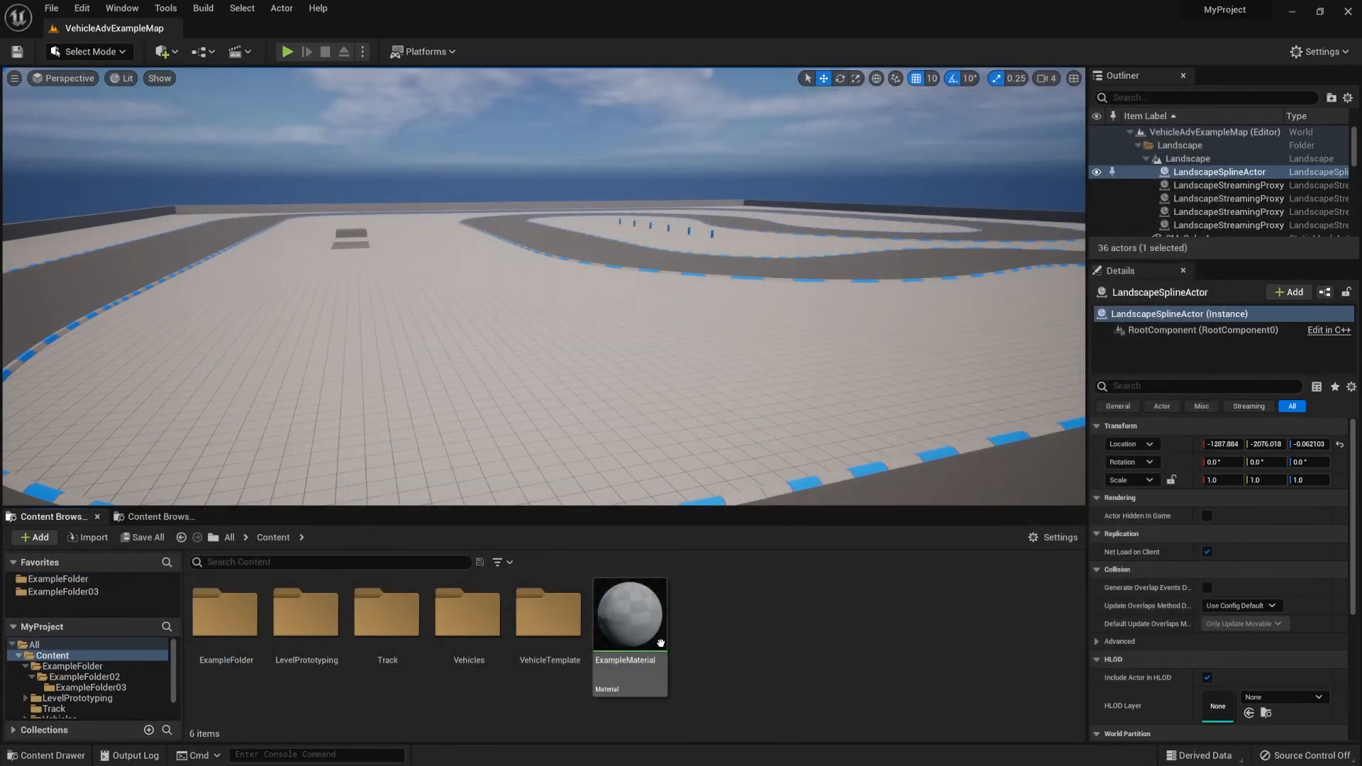
mouse_move(656, 637)
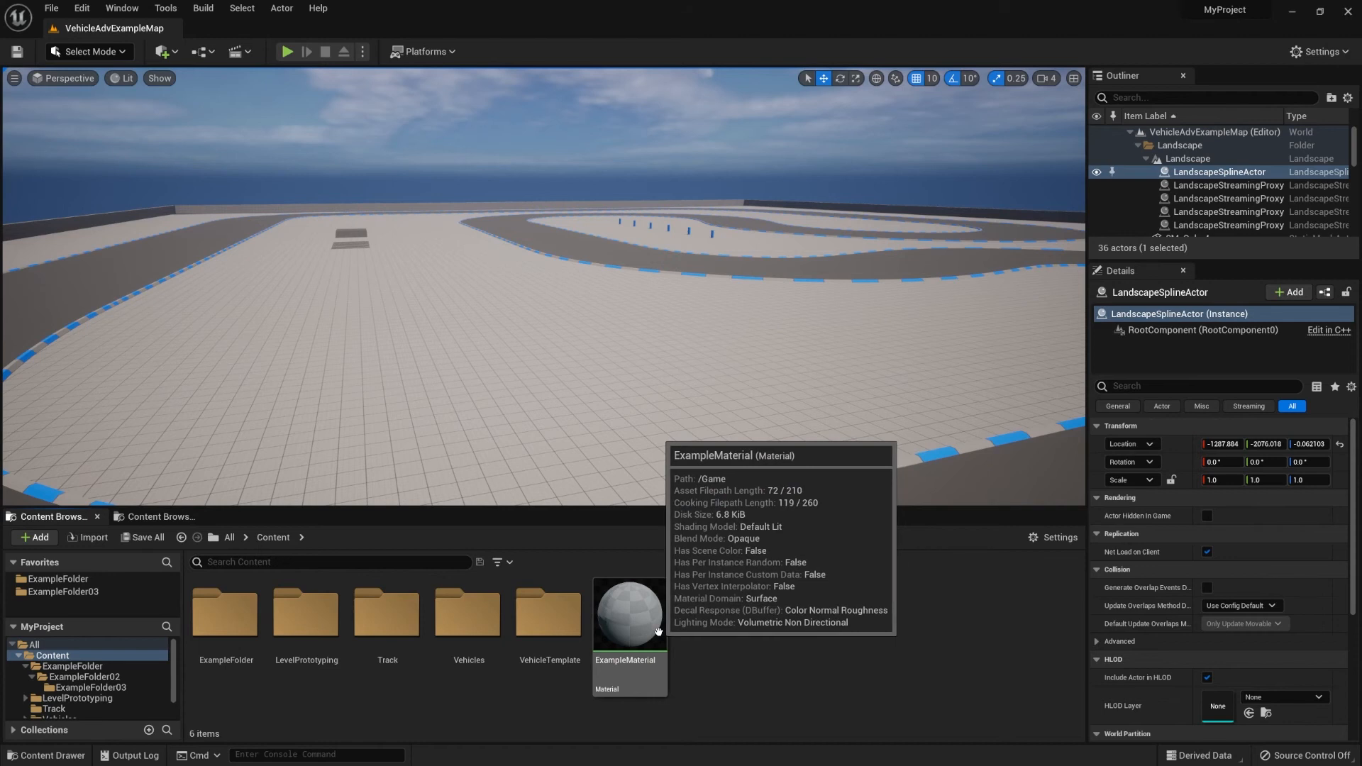
drag(627, 612, 313, 642)
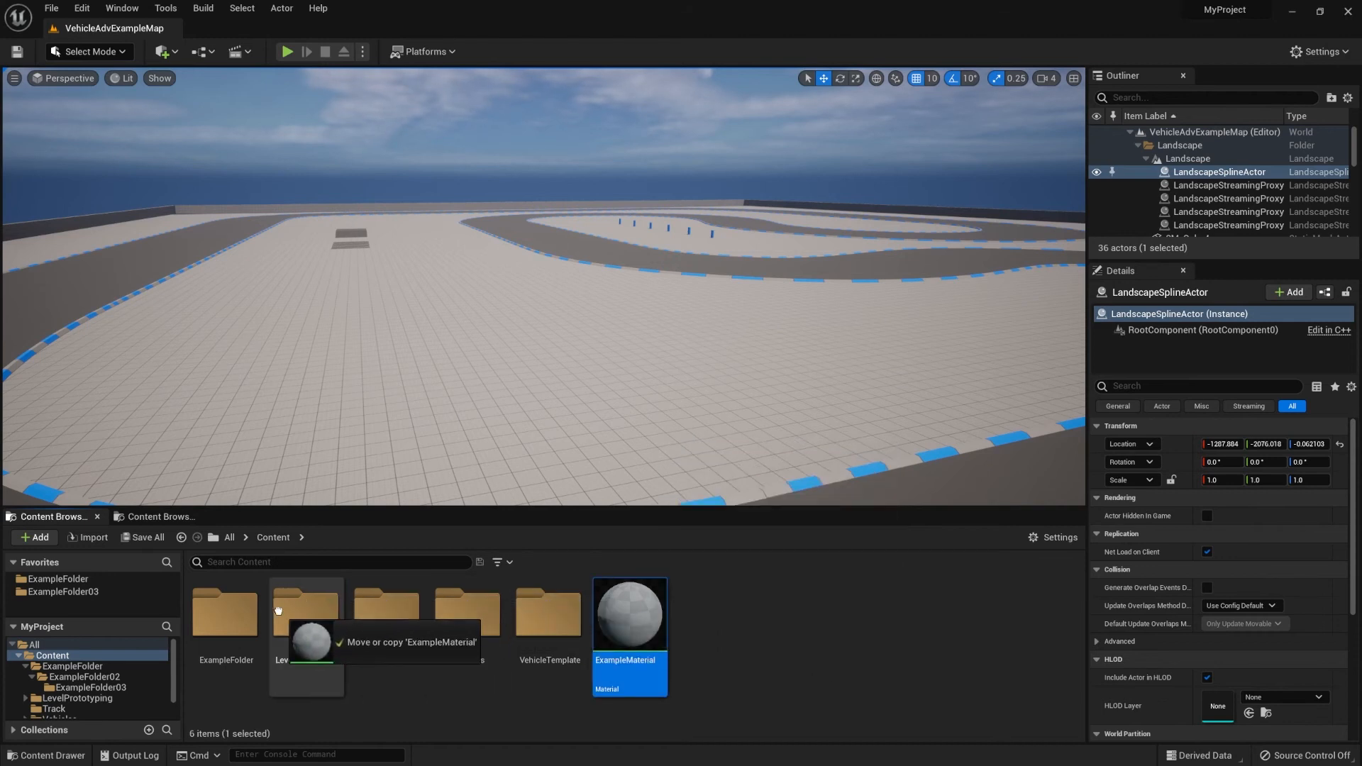